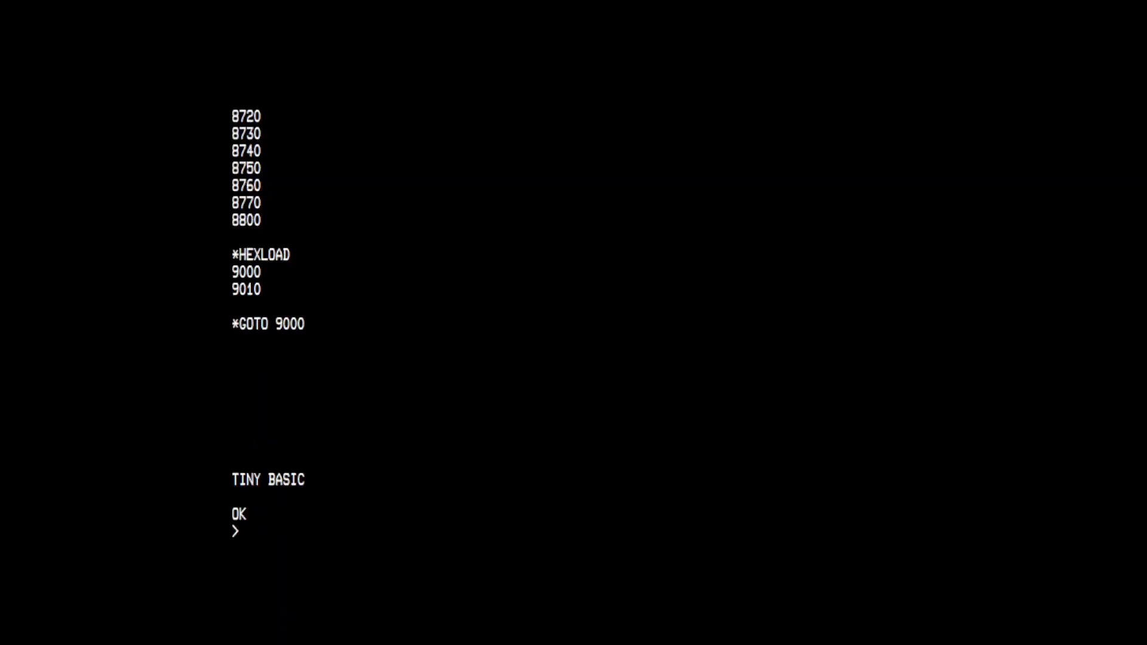
# Step: Enter Tiny BASIC lines 10 FOR N=1 TO 10 and 20 PRINT N
pyautogui.write('10 FOR N=1 TO 10')
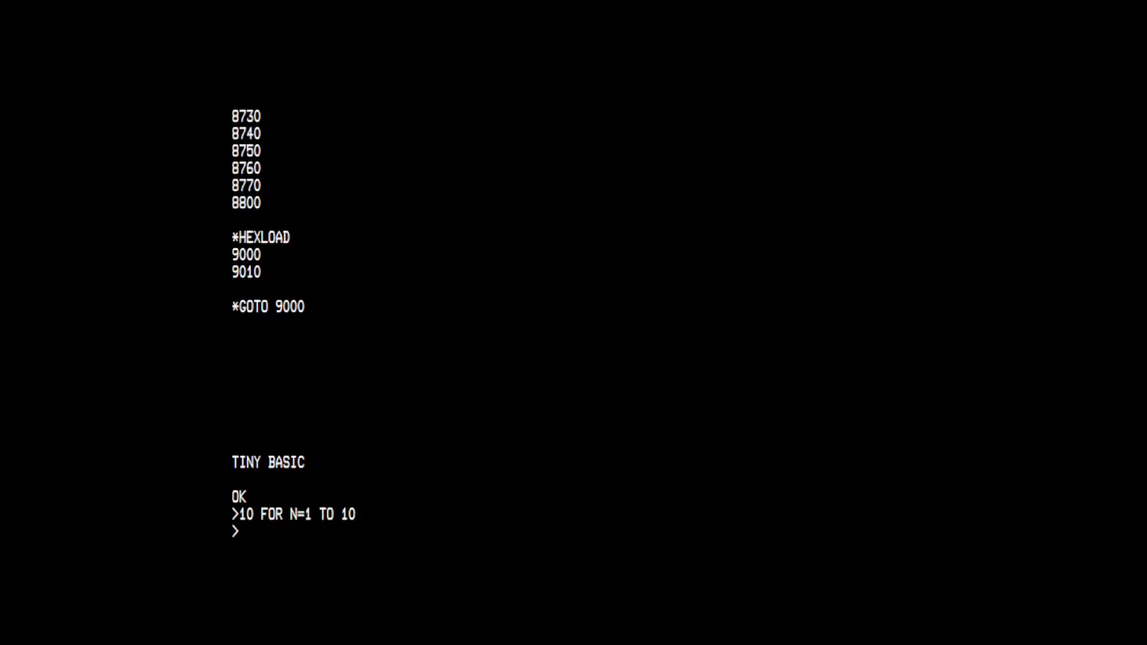
pyautogui.write('20 PRINT N')
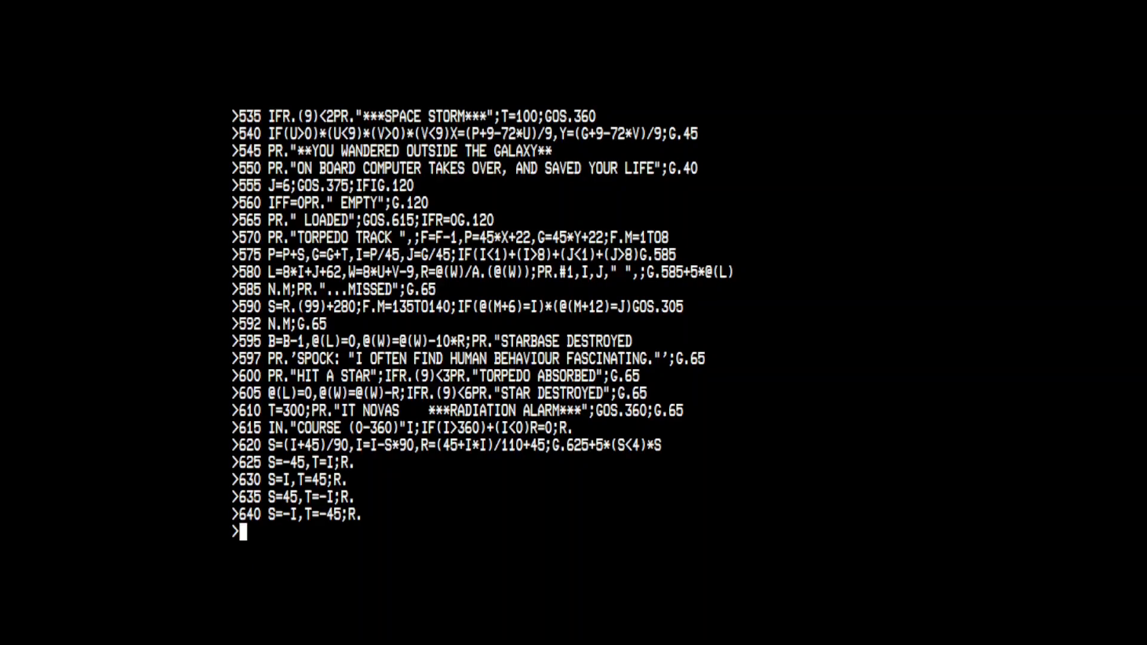
# Step: RUN the space game, answer Y for difficult mode, then enter L and S commands
pyautogui.write('RUN')
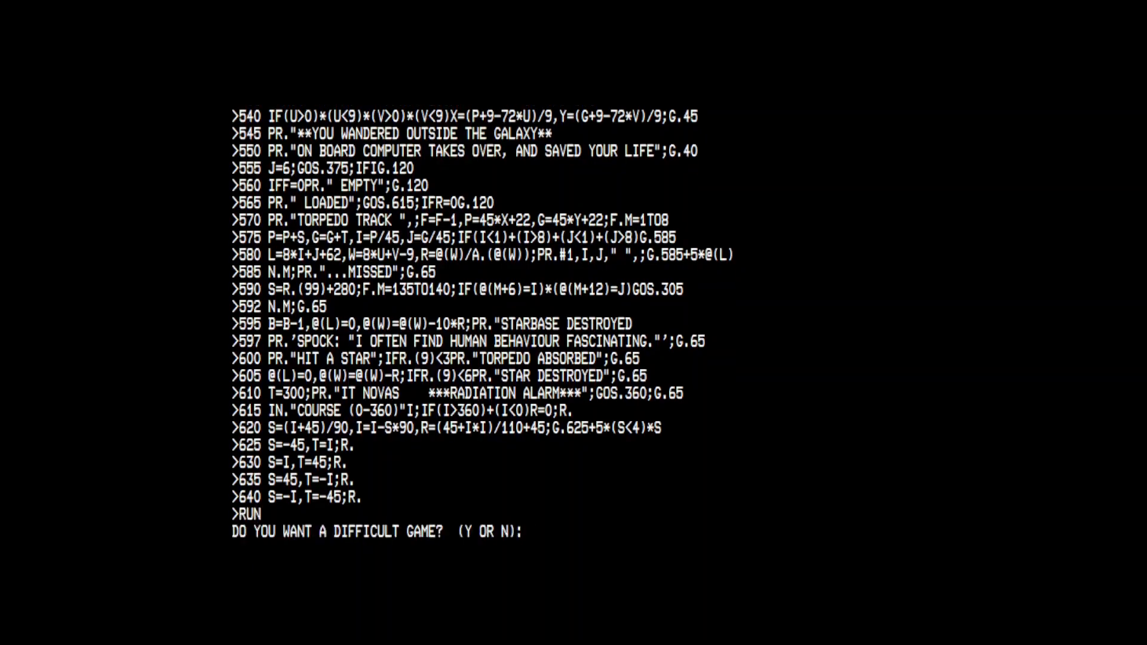
pyautogui.write('Y')
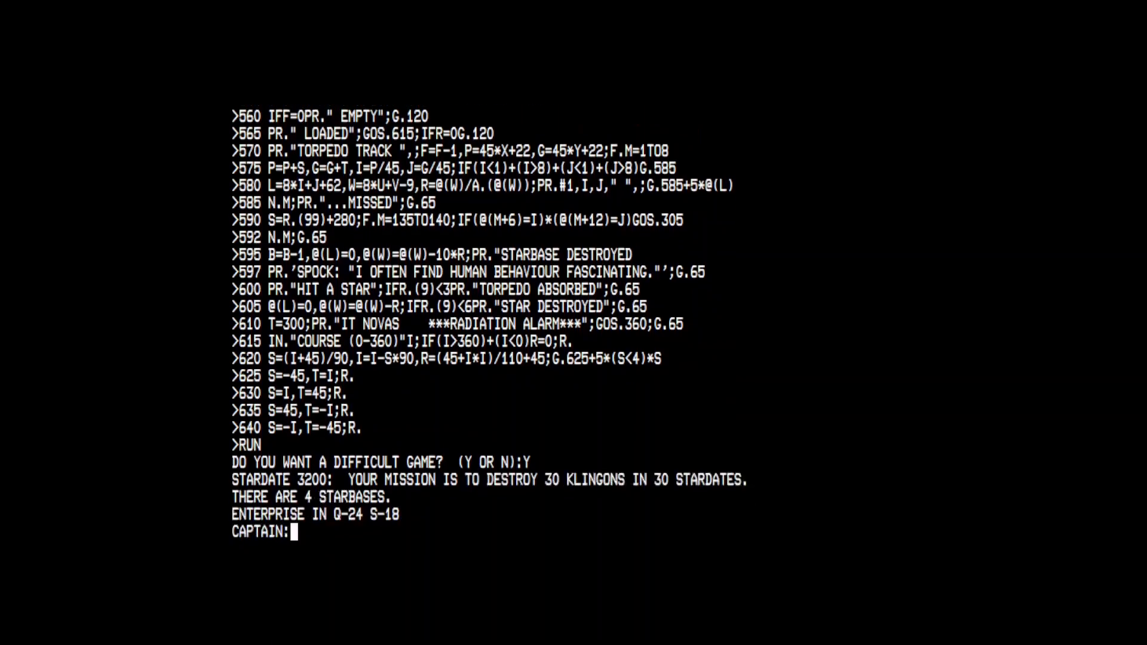
pyautogui.write('L')
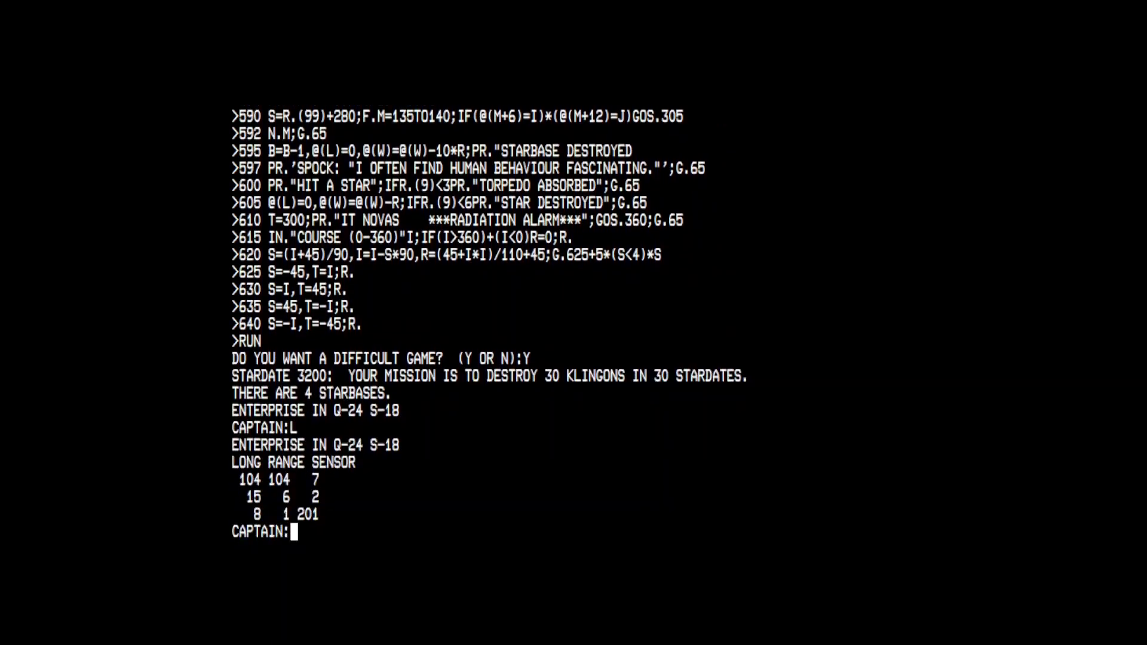
pyautogui.write('S')
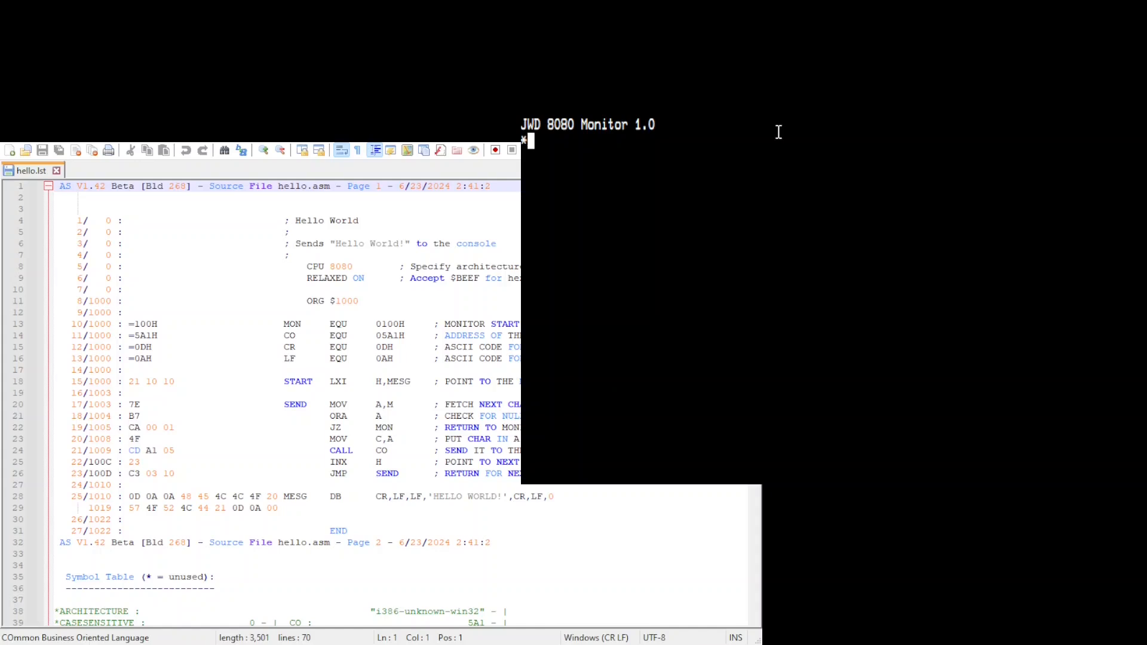
# Step: Dump memory from 0000 to 00FF with DUMP 0000 00FF
pyautogui.write('DUMP')
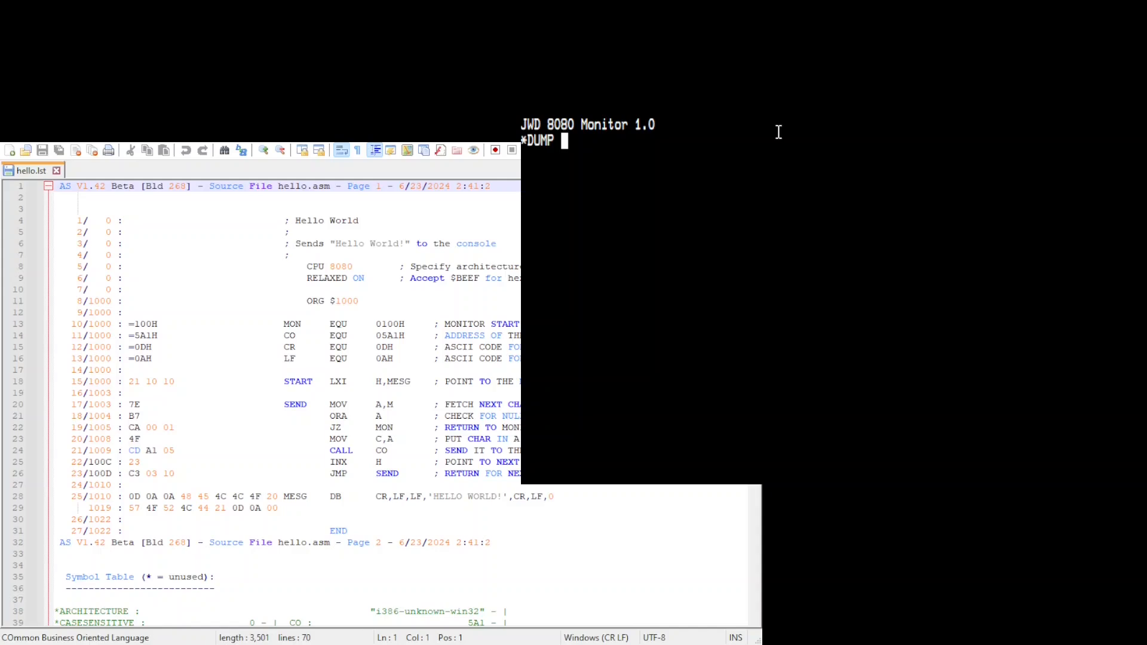
pyautogui.write('0000 00F')
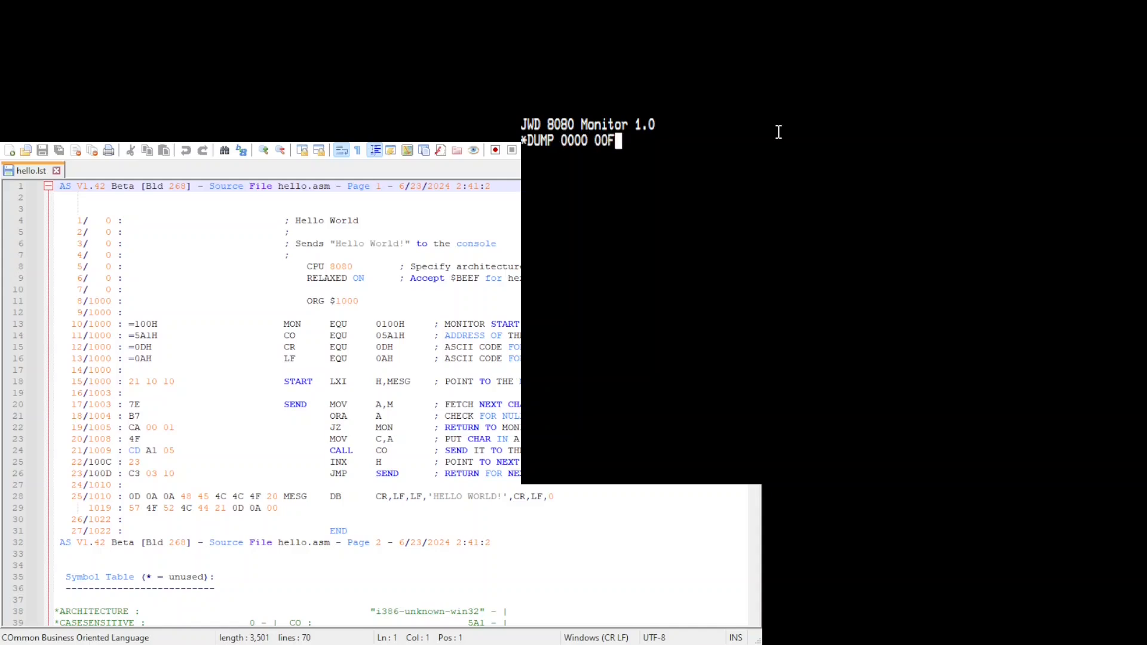
pyautogui.press('Return')
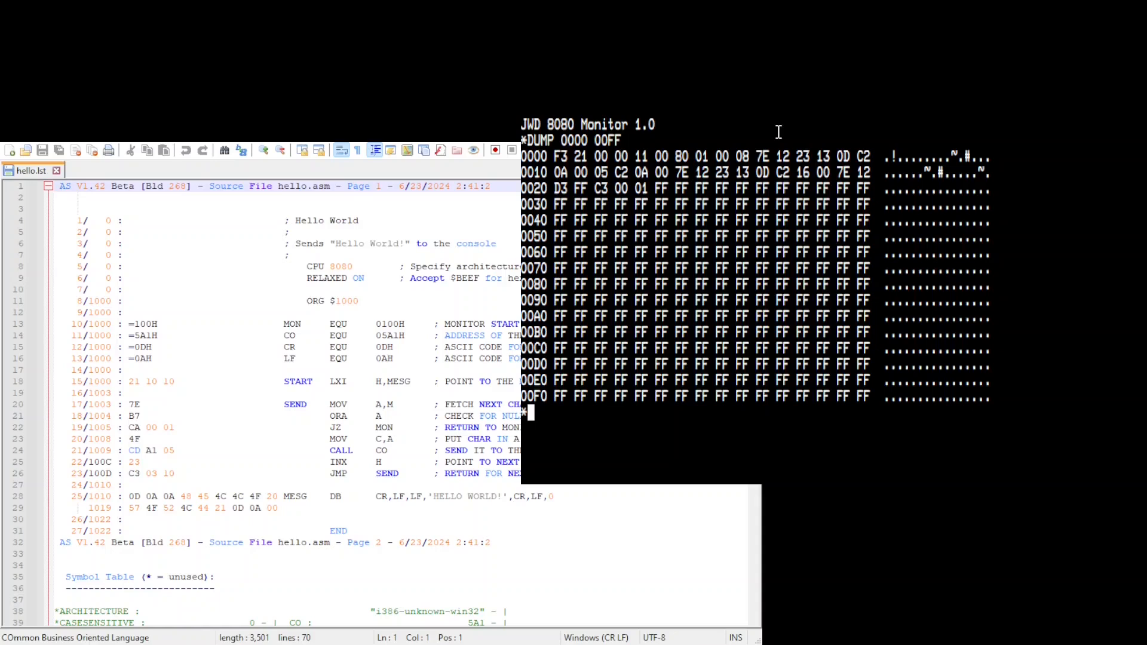
# Step: Search 0000–0040 for byte 21 with FIND1, which reports a match at 0001
pyautogui.write('FIND1')
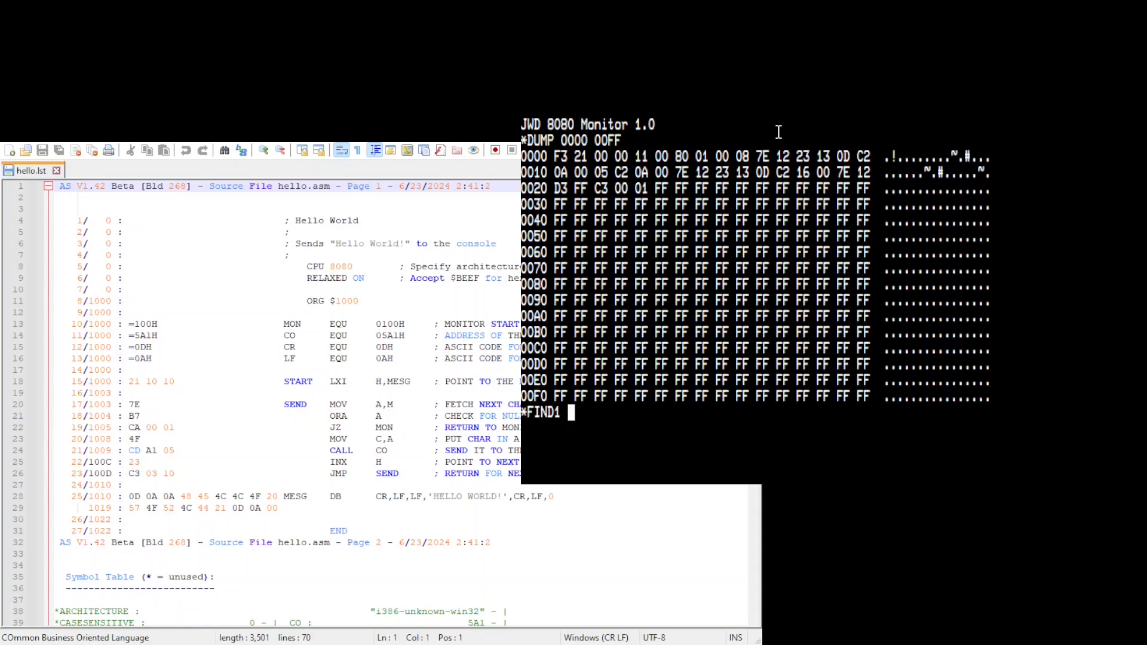
pyautogui.write('000')
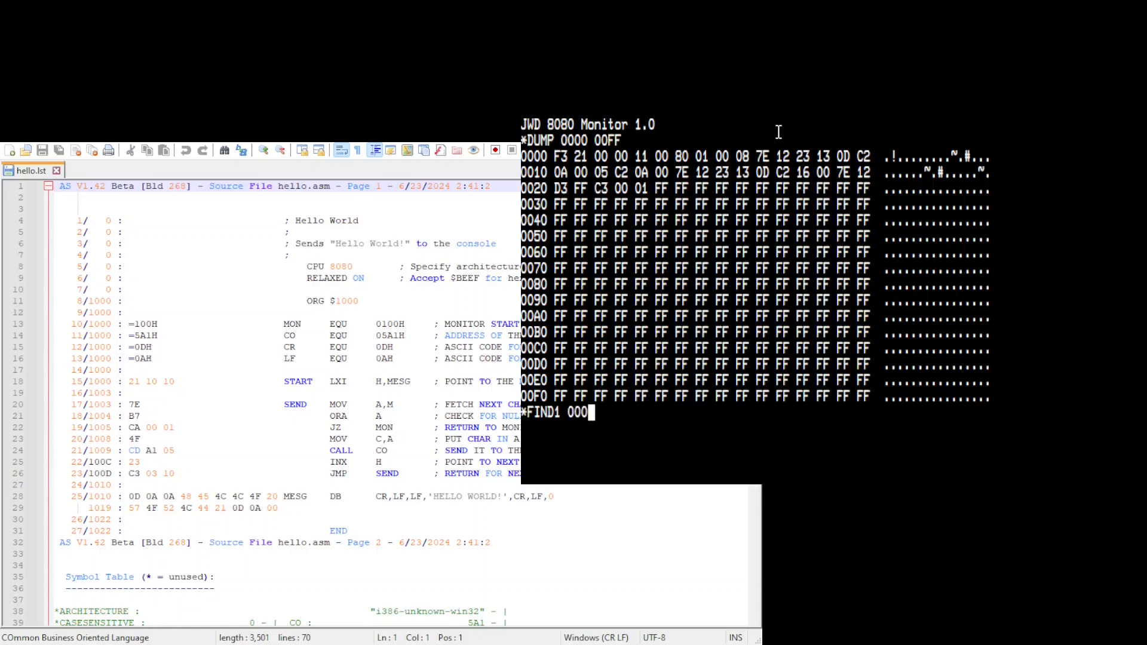
pyautogui.write('0')
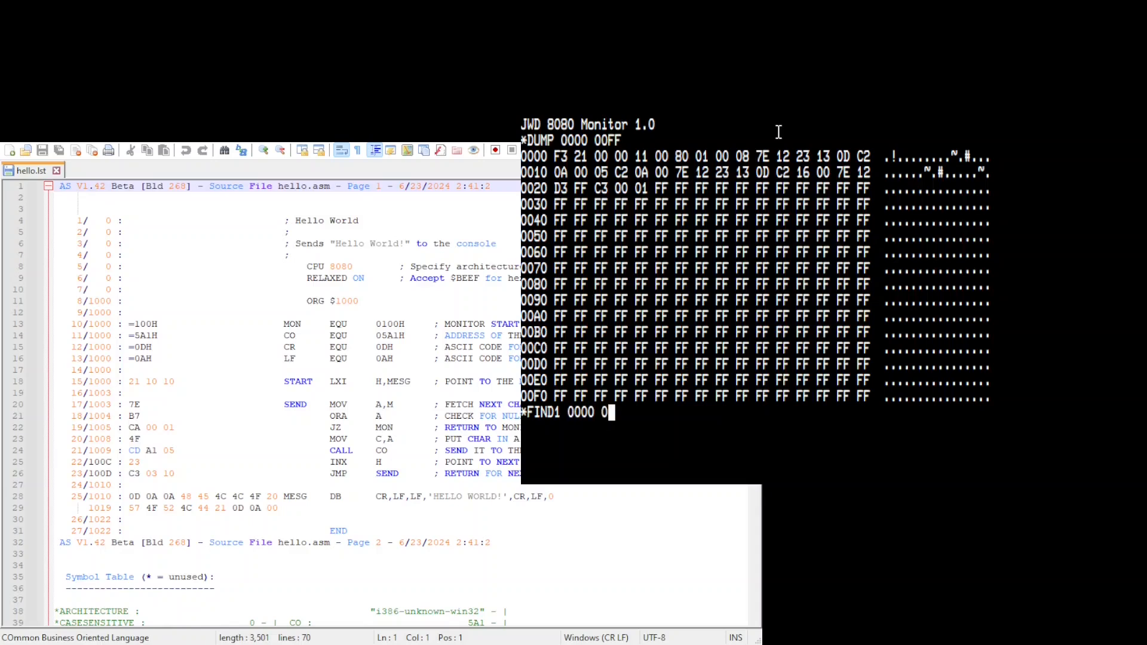
pyautogui.write('040')
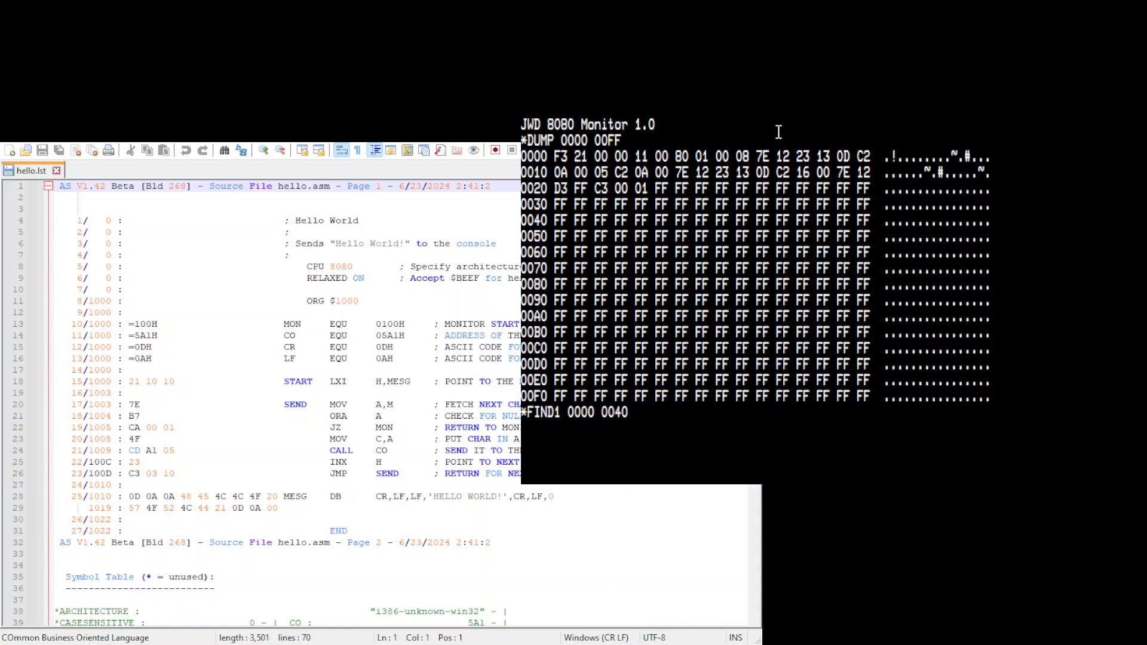
pyautogui.press('Return')
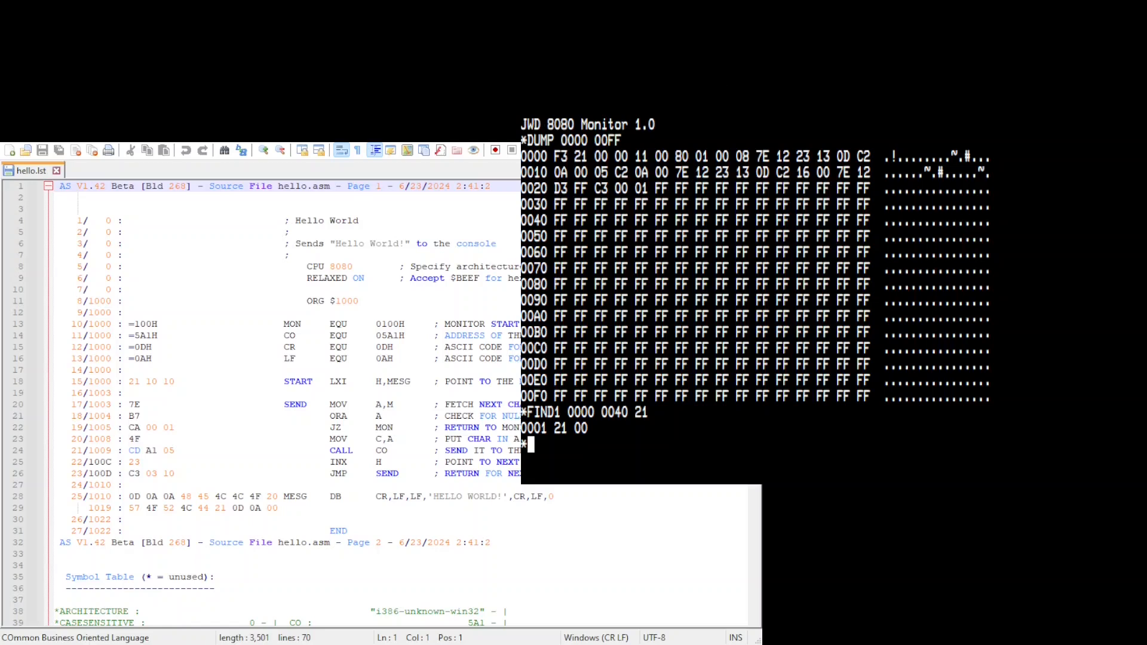
pyautogui.moveTo(730, 131)
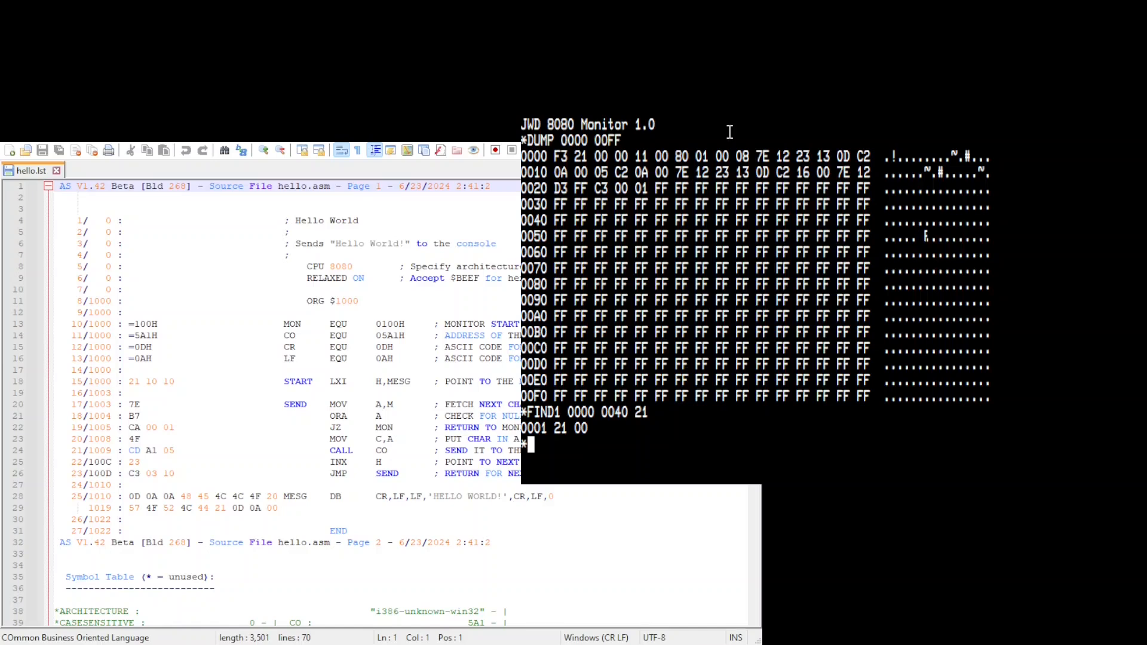
# Step: Run a FIND2 two-byte search over memory 0000 to 0040
pyautogui.write('FIND2')
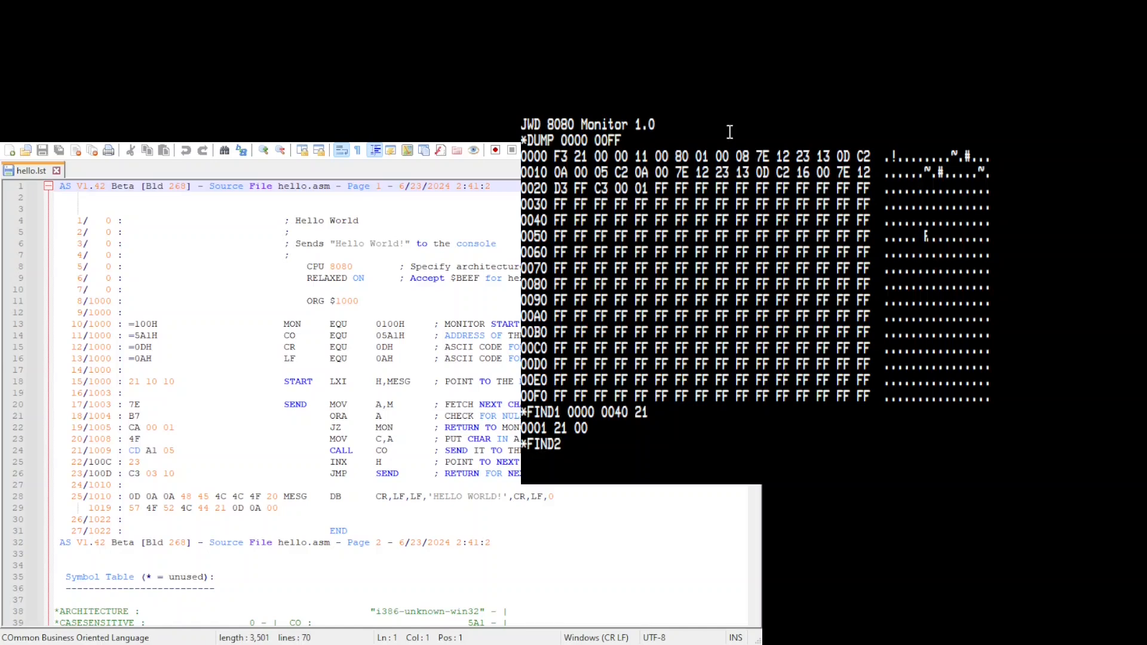
pyautogui.write('0000')
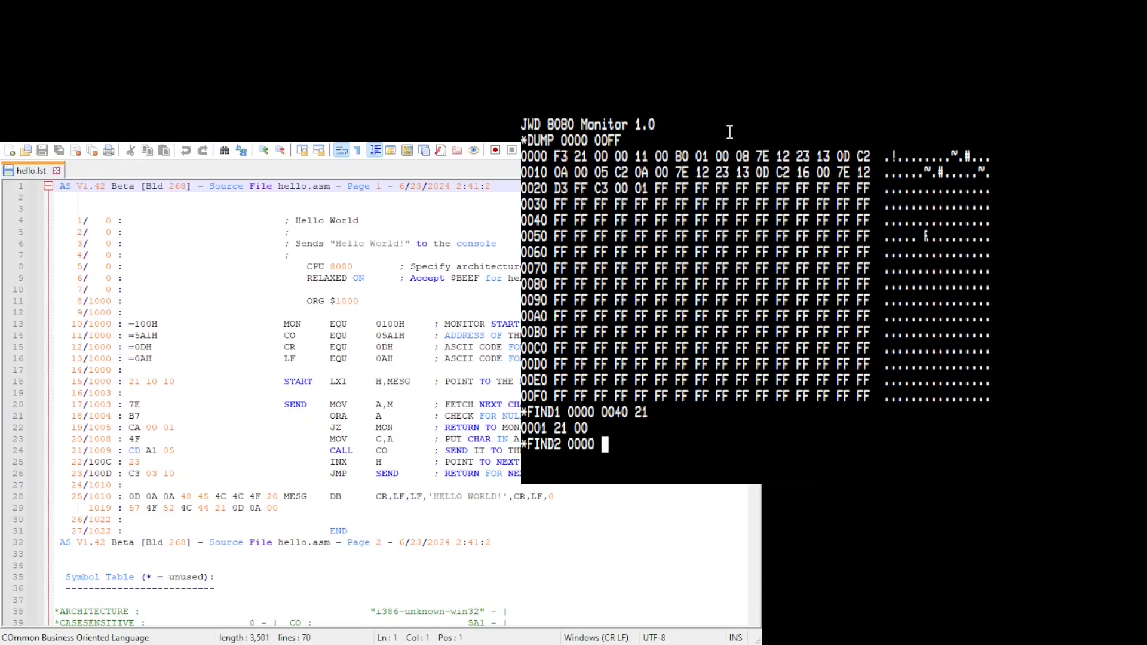
pyautogui.write('0040')
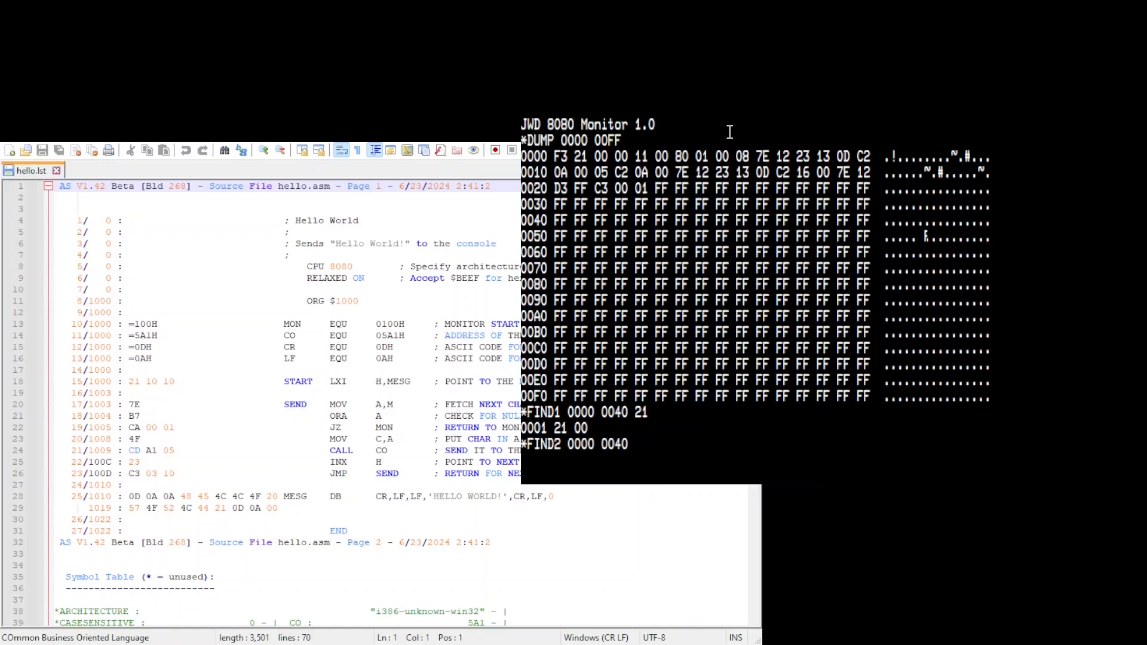
pyautogui.write('8')
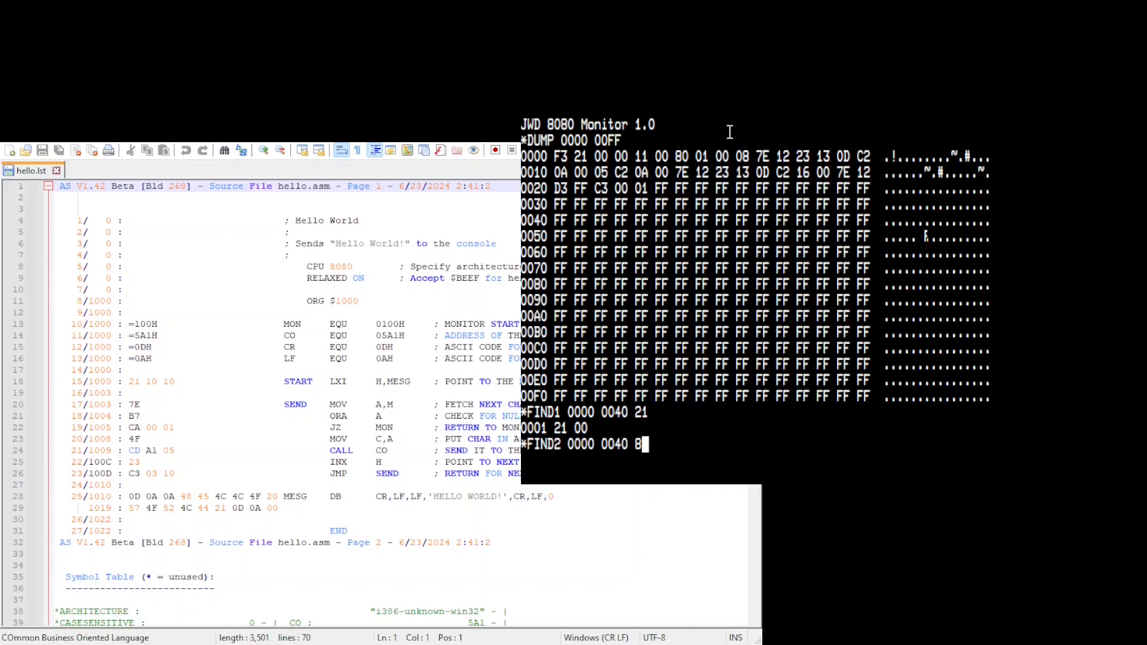
pyautogui.press('Return')
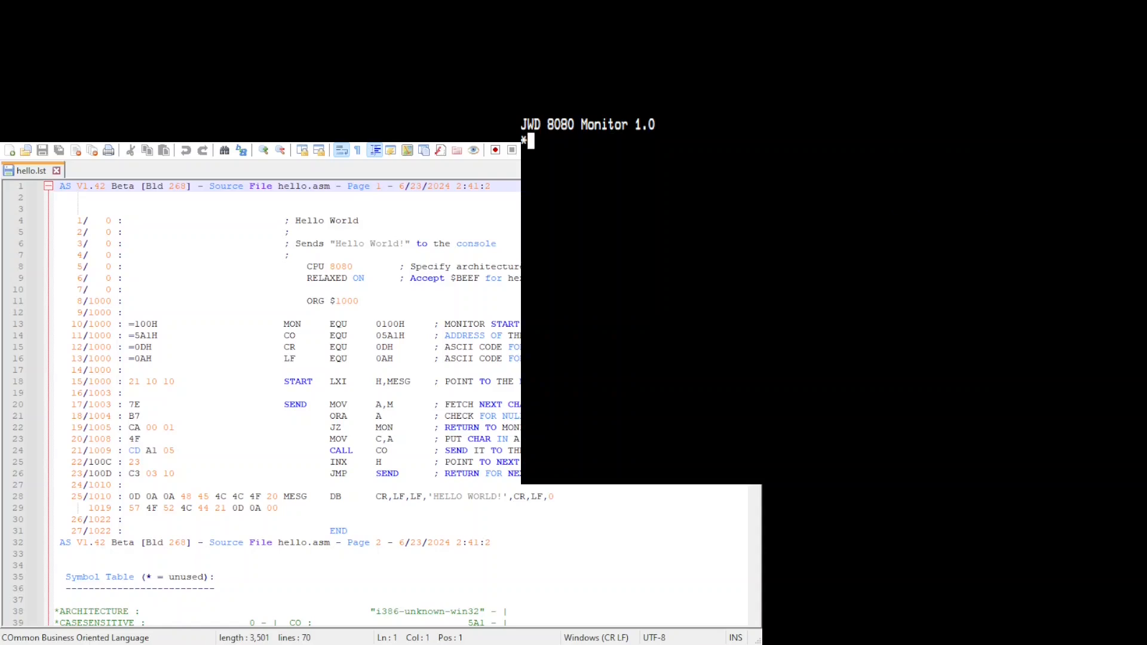
# Step: Dump memory 1000 through 10FF with DUMP 1000 10FF
pyautogui.write('DUMP')
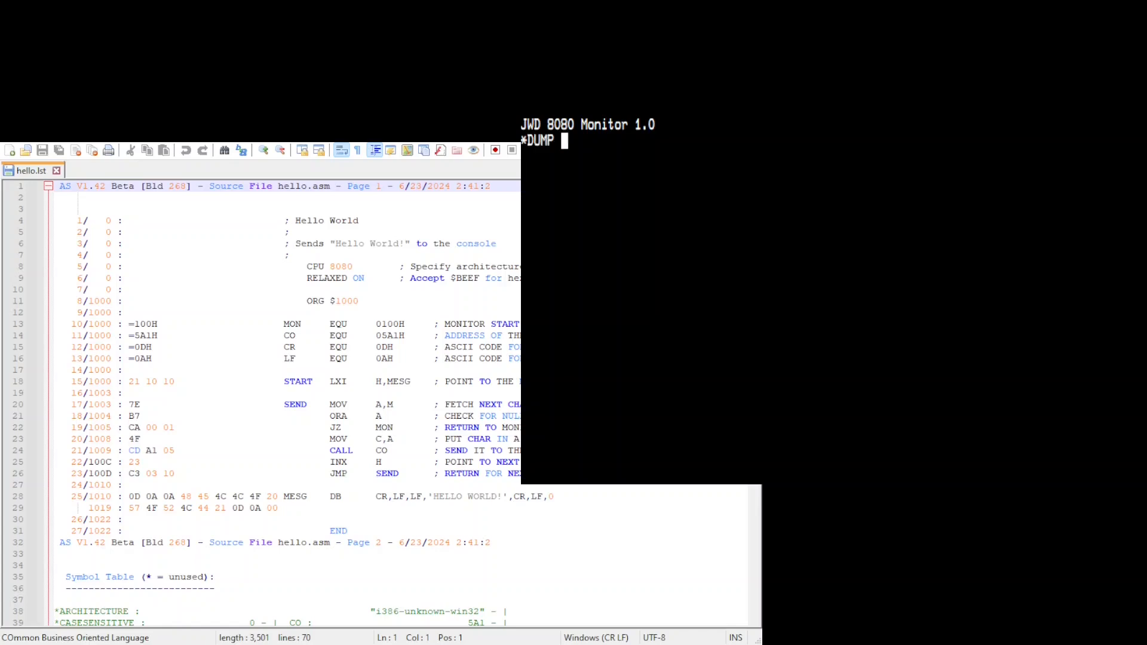
pyautogui.write('1000')
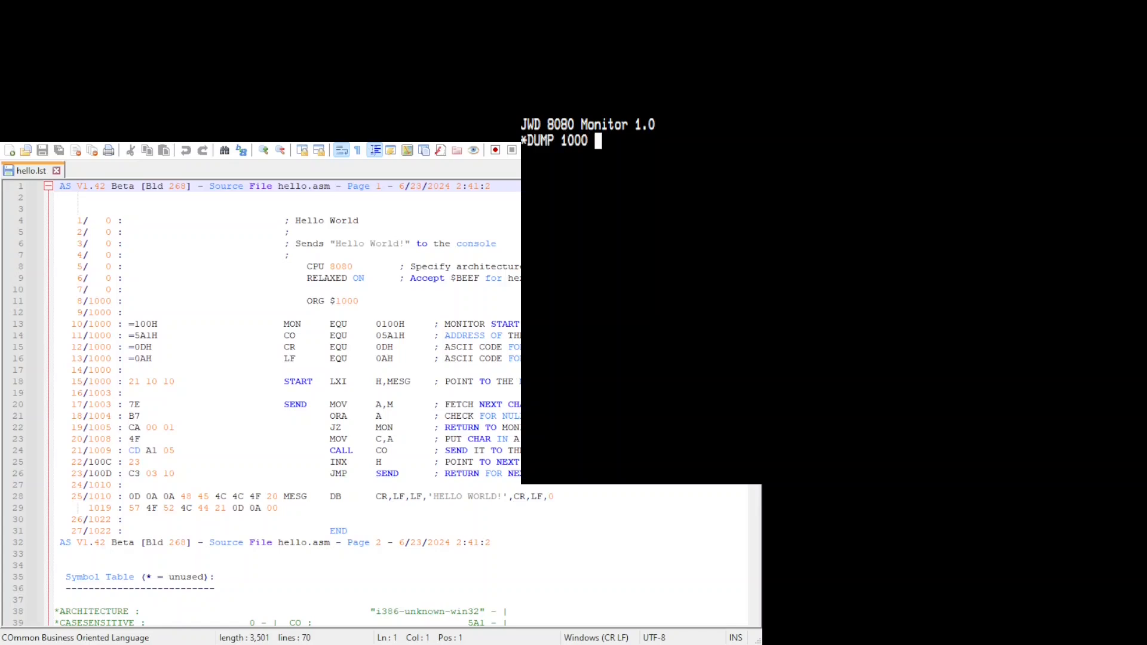
pyautogui.press('Return')
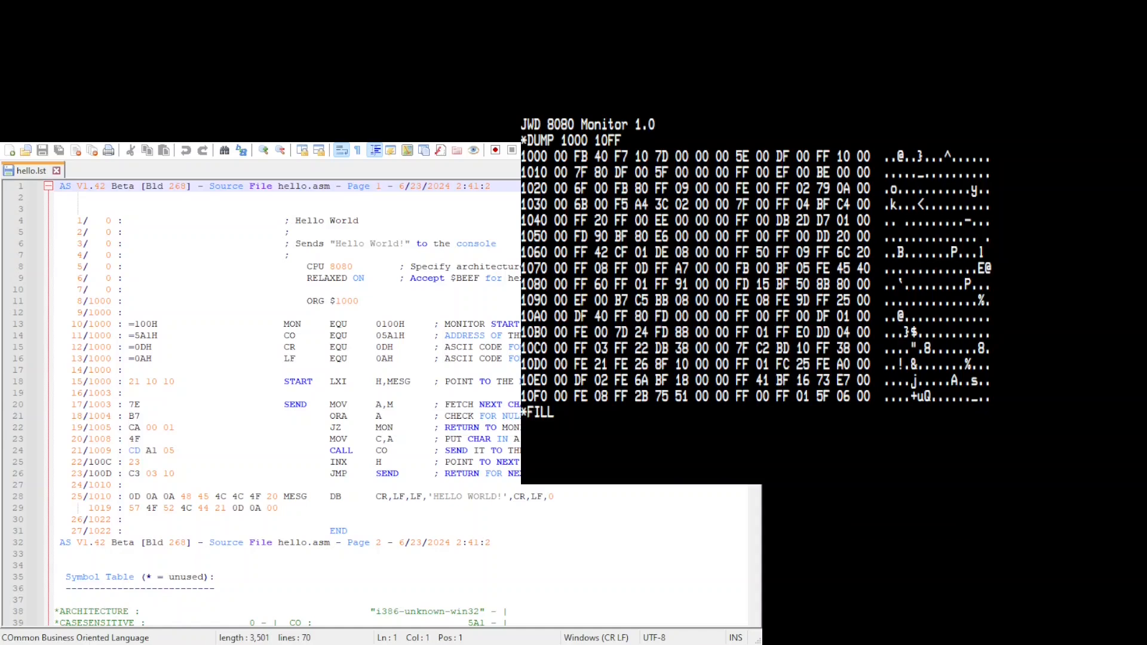
# Step: Fill memory 1000 through 10FF with 00 using FILL 1000 10FF 00
pyautogui.write('1000')
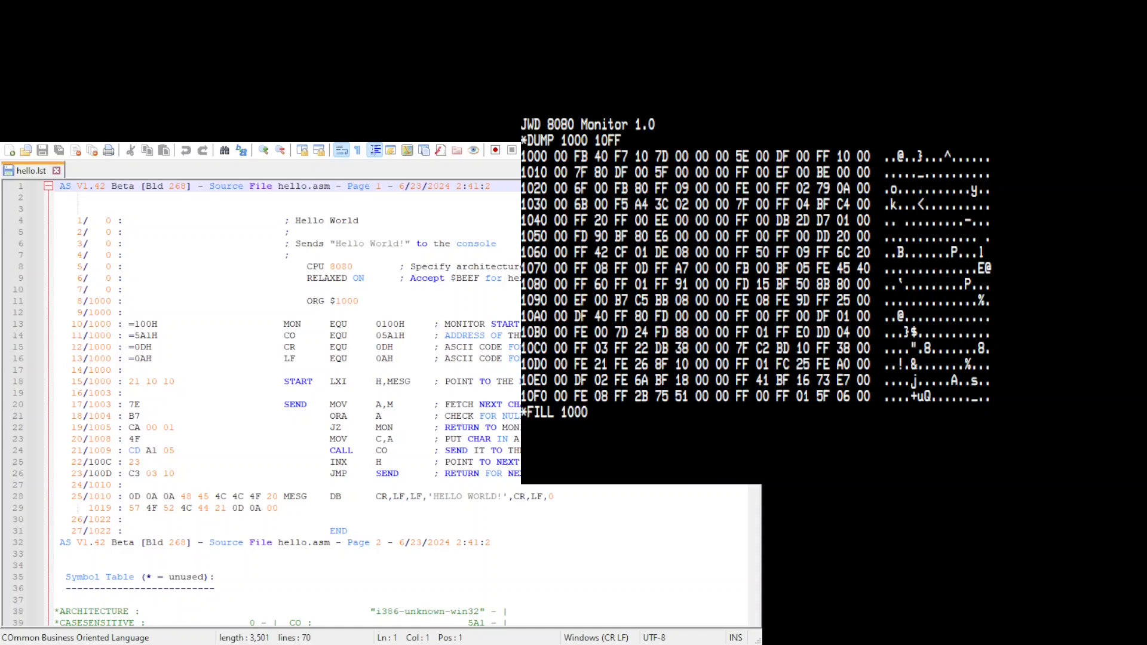
pyautogui.write('1')
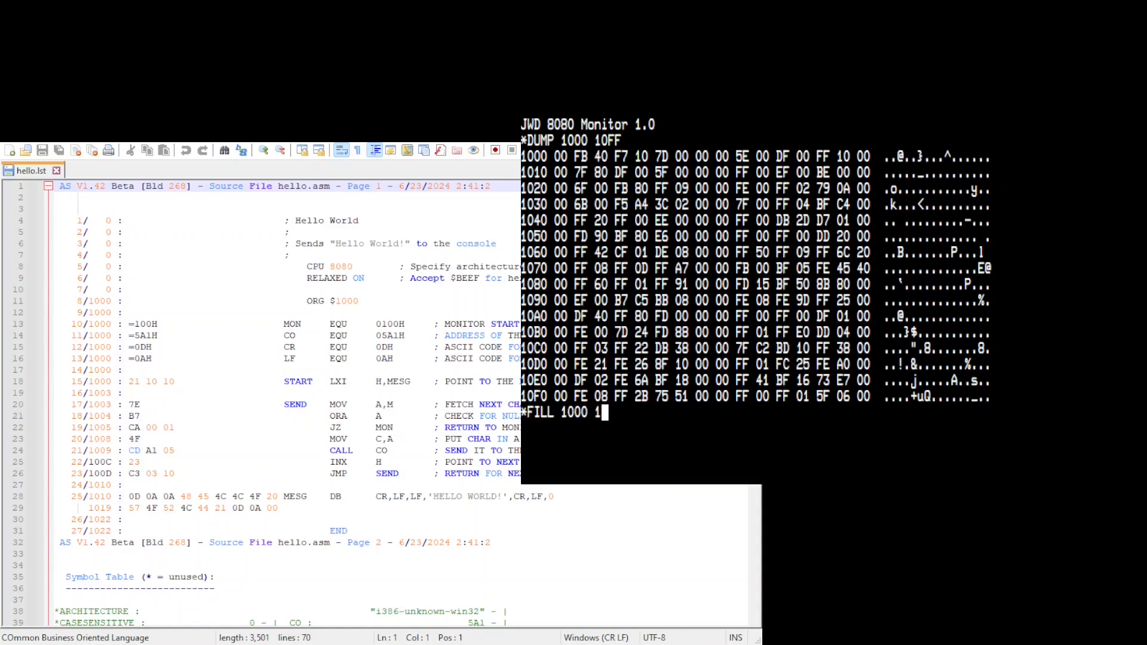
pyautogui.write('0FF')
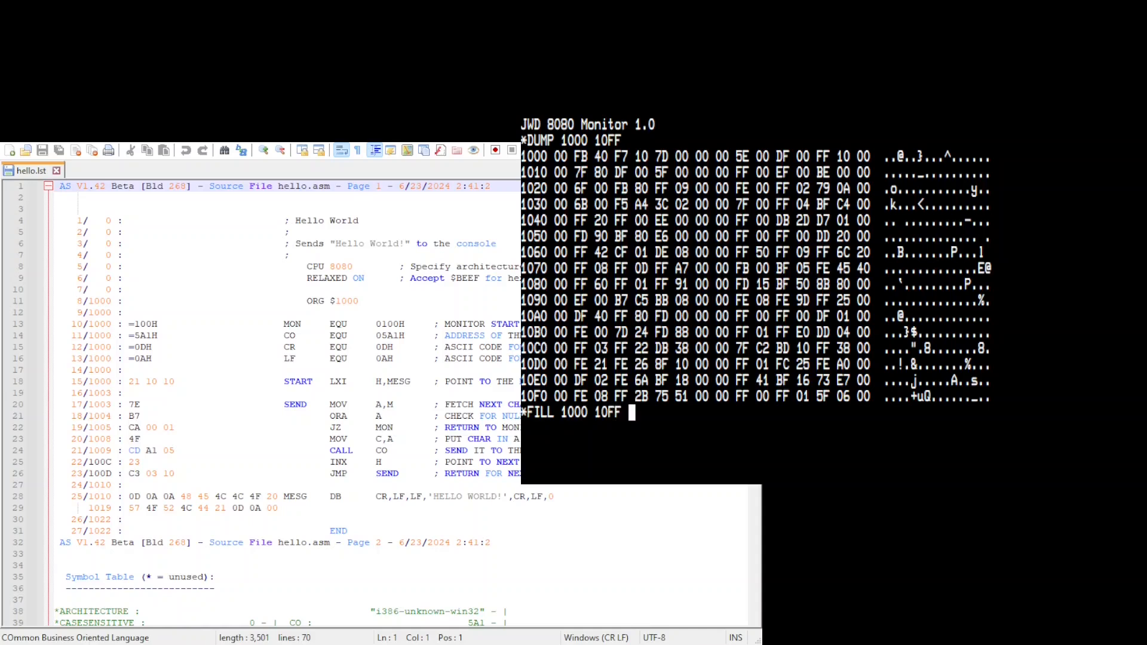
pyautogui.write('00')
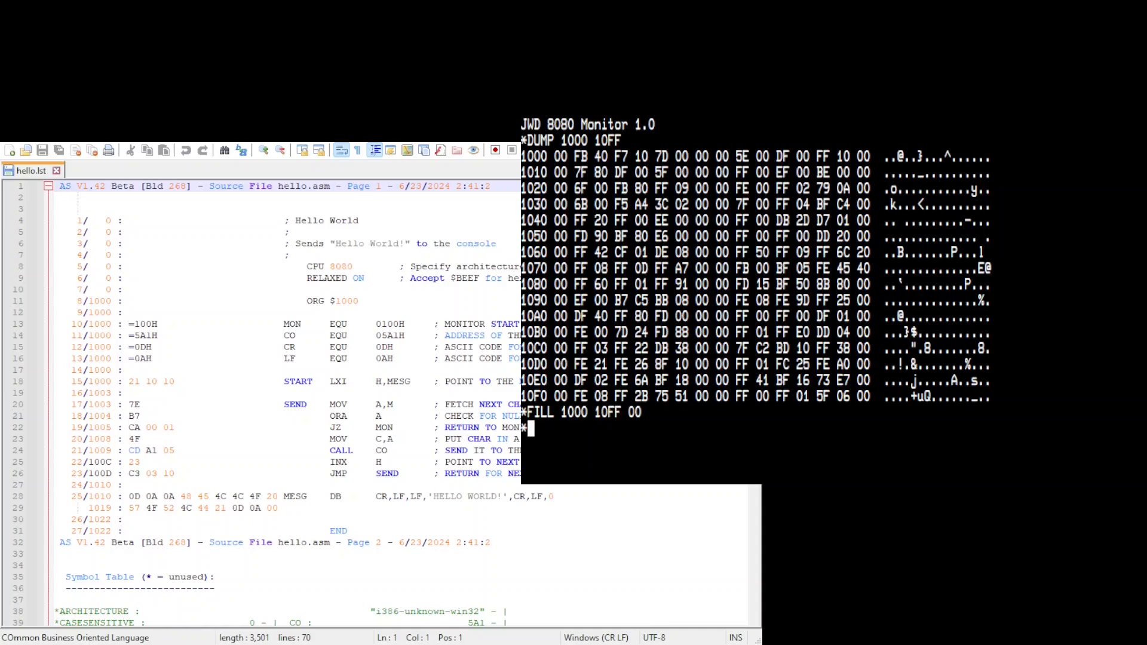
# Step: Dump 1000–10FF to confirm it reads all zeros, then begin PROG 1000
pyautogui.write('DUMP 1000 10F')
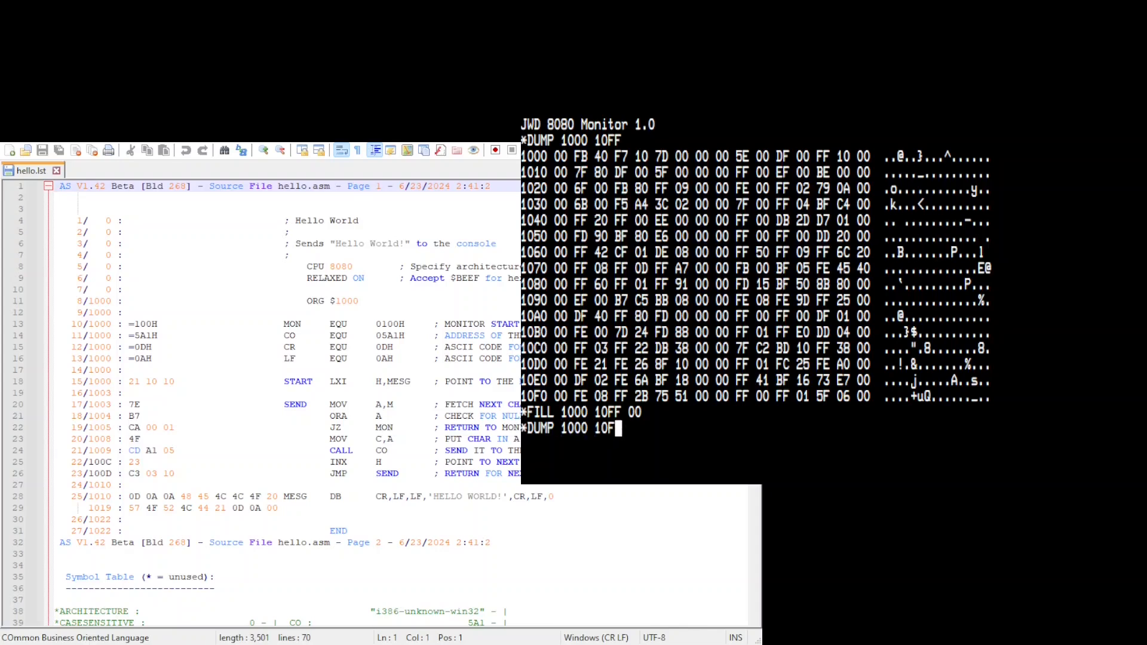
pyautogui.press('Return')
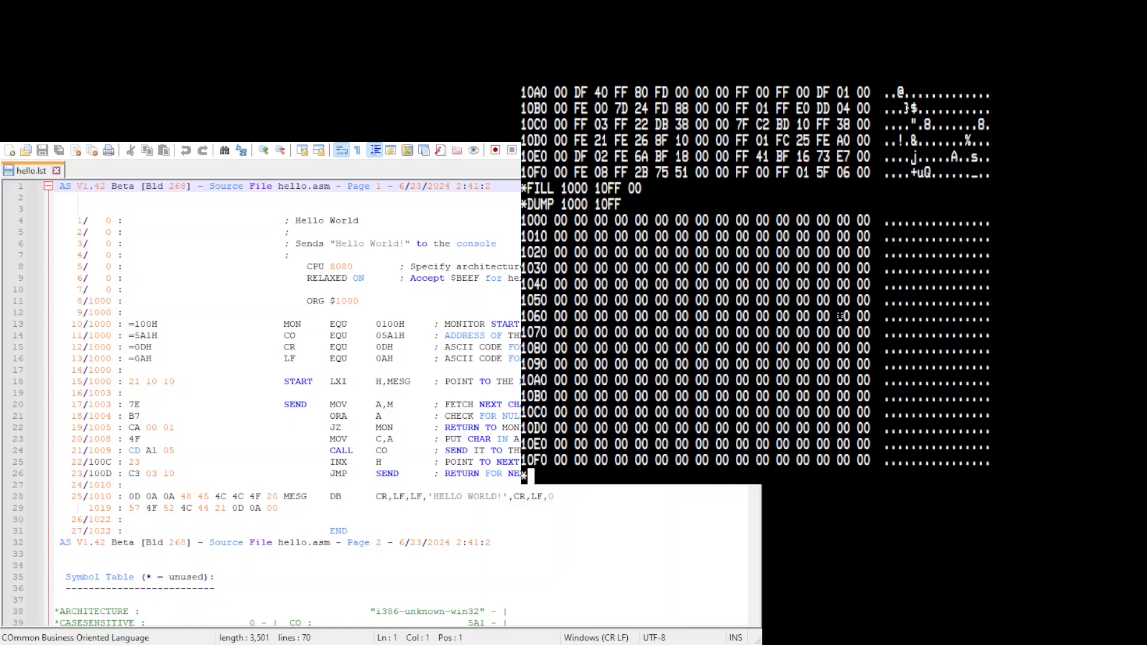
pyautogui.write('PROG')
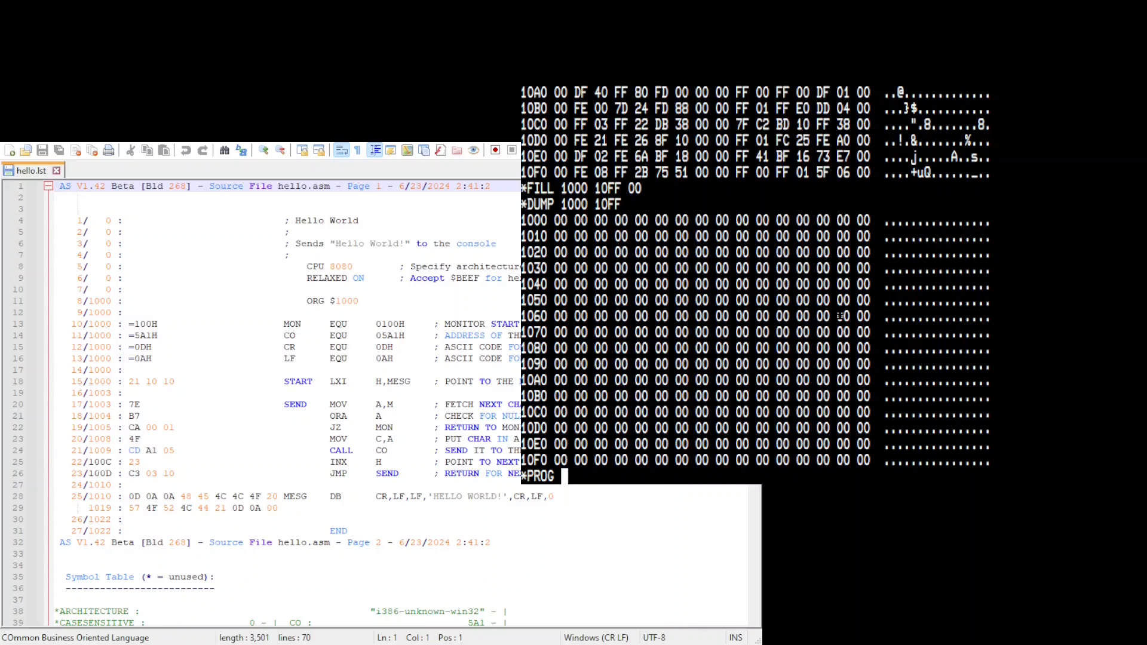
pyautogui.write('1000')
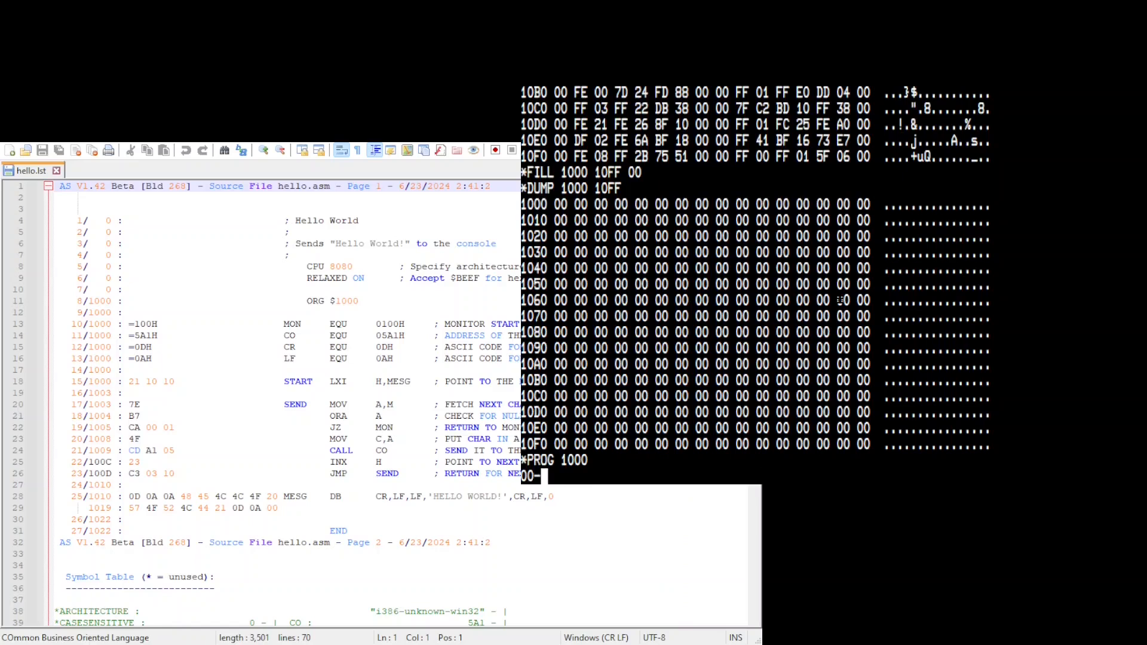
# Step: Enter the hello.lst bytes 21 10 10 7E … 0D 0A 00 at address 1000
pyautogui.write('2')
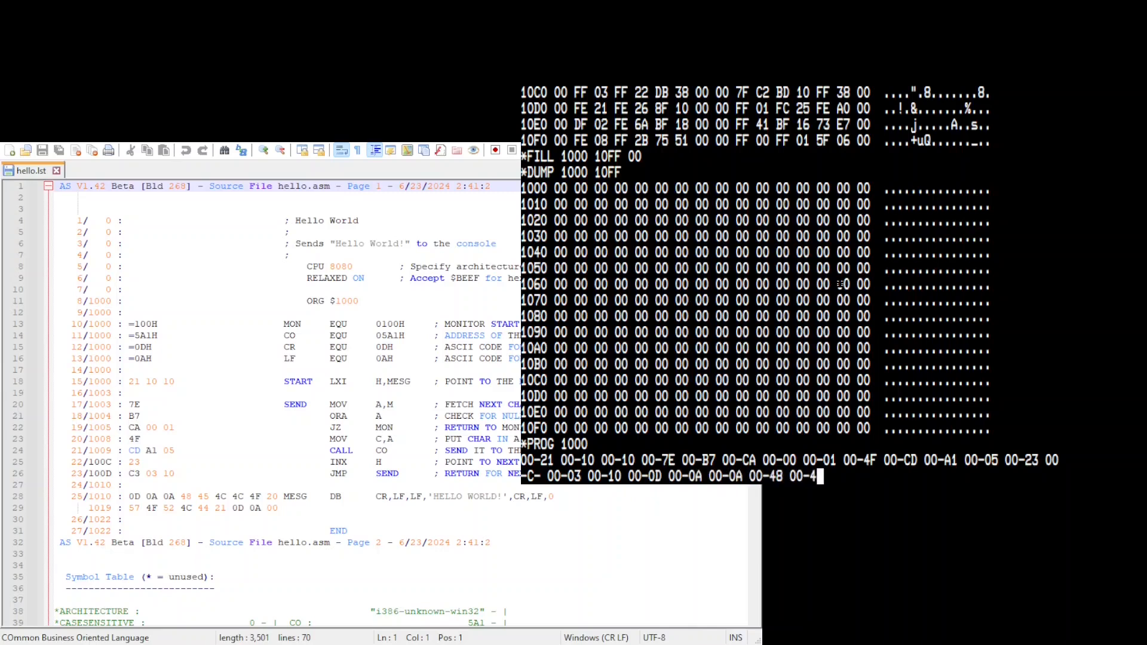
pyautogui.write('45')
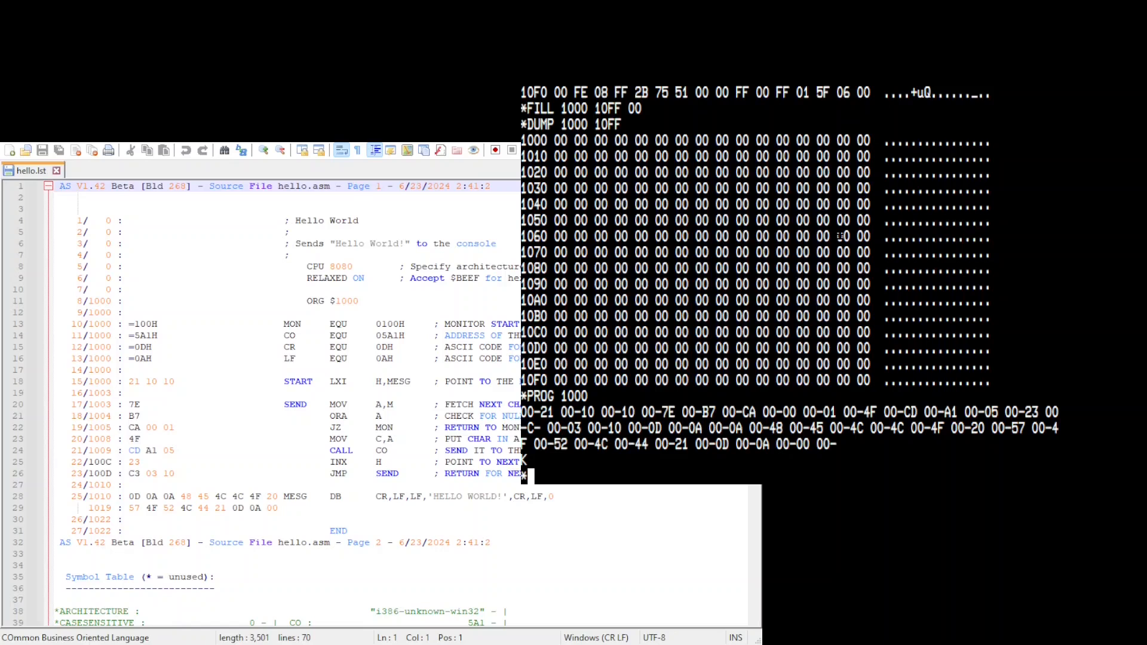
# Step: Run GOTO 1000, printing HELLO WORLD! and returning to the monitor
pyautogui.write('GOTO')
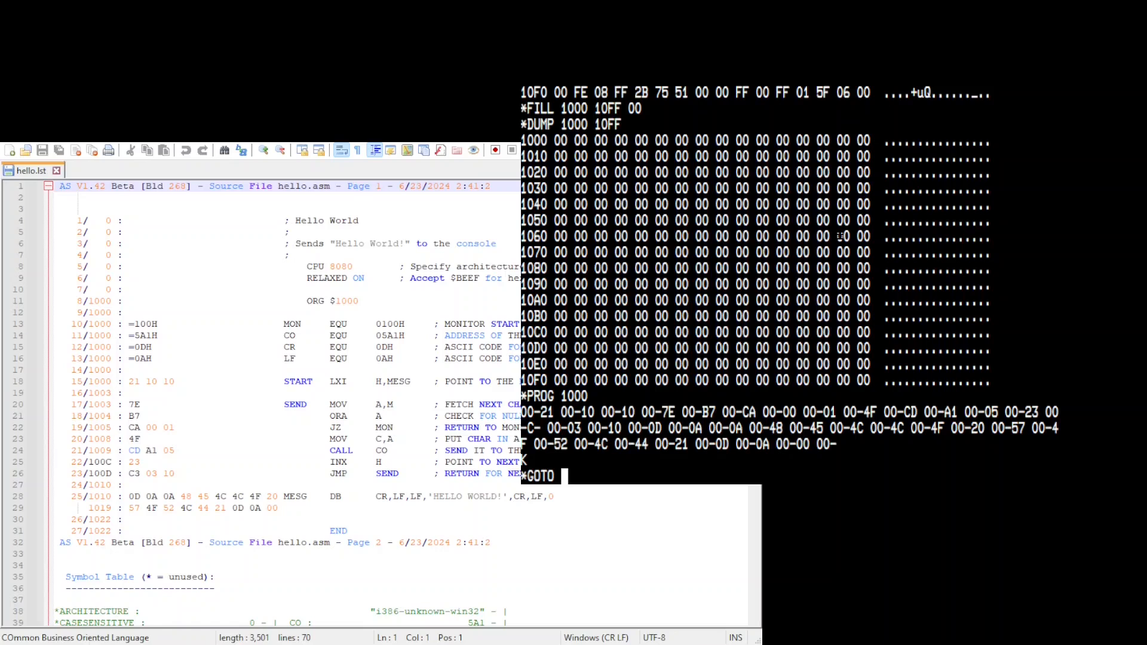
pyautogui.write('1000')
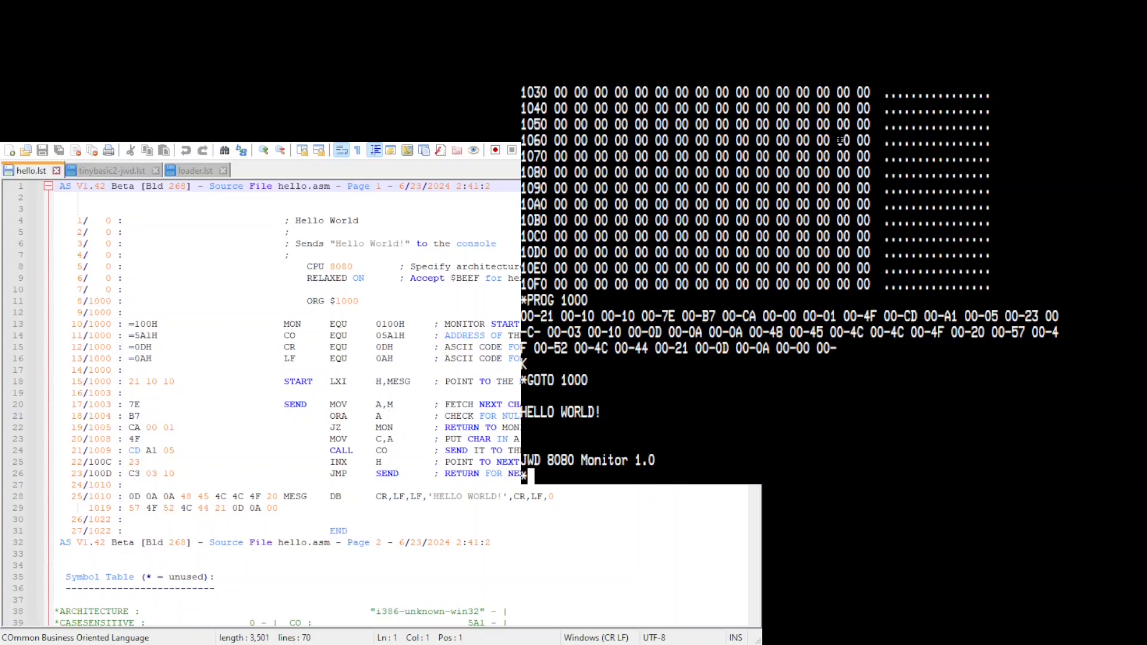
# Step: View the tinybasic2-jwd.lst listing and scroll down through its code
pyautogui.click(110, 170)
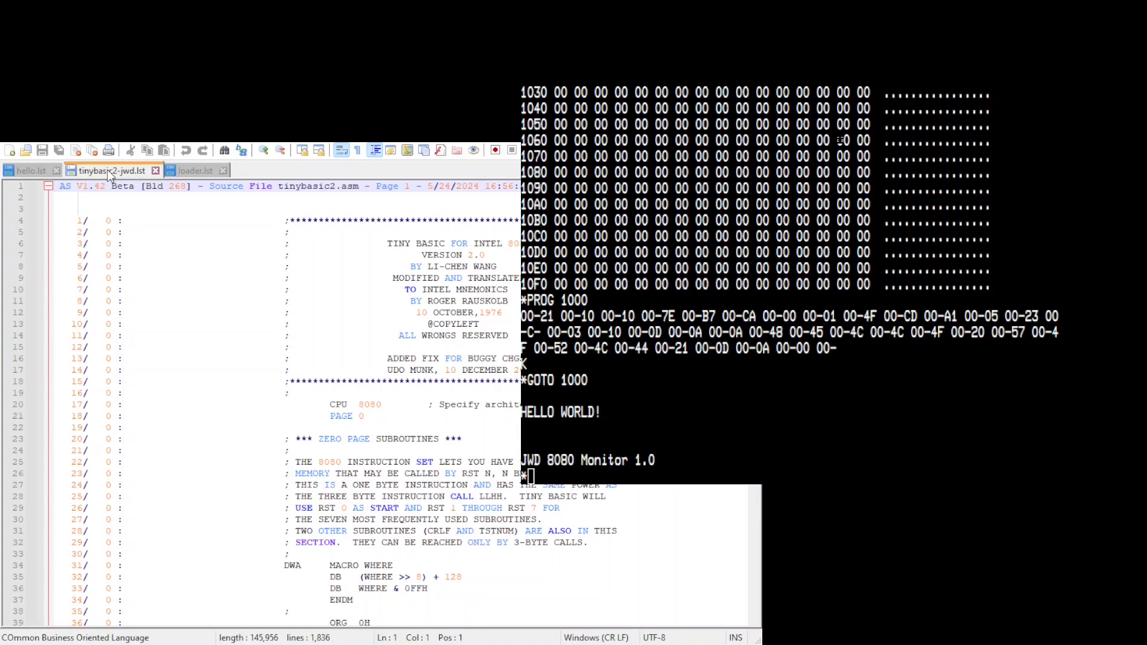
pyautogui.moveTo(437, 336)
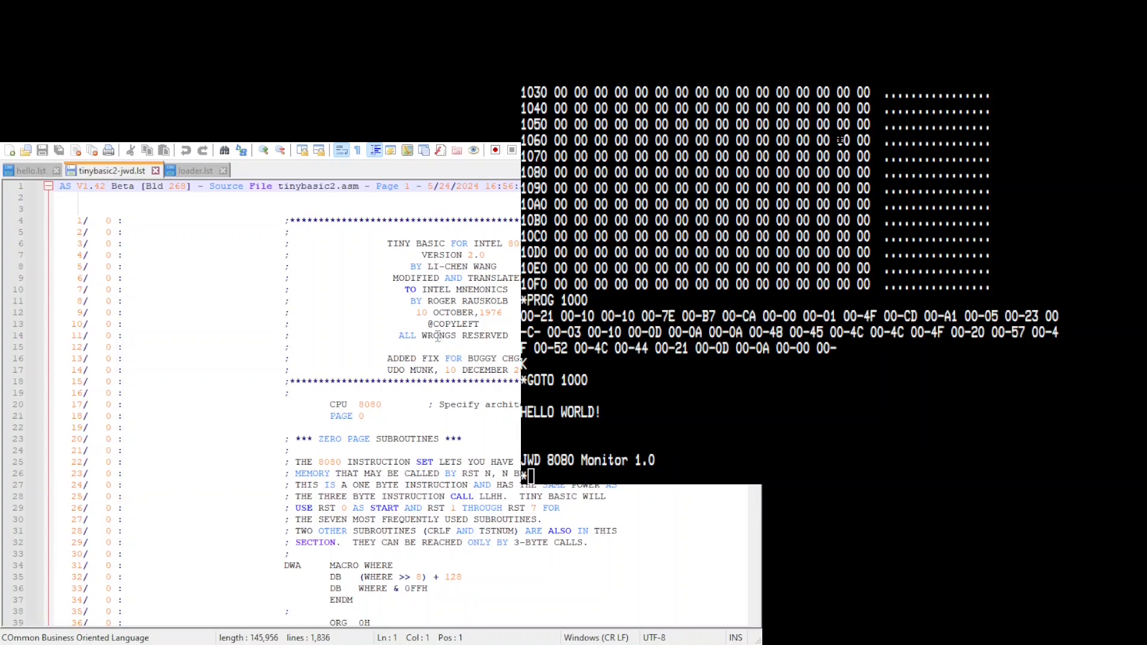
pyautogui.scroll(-3)
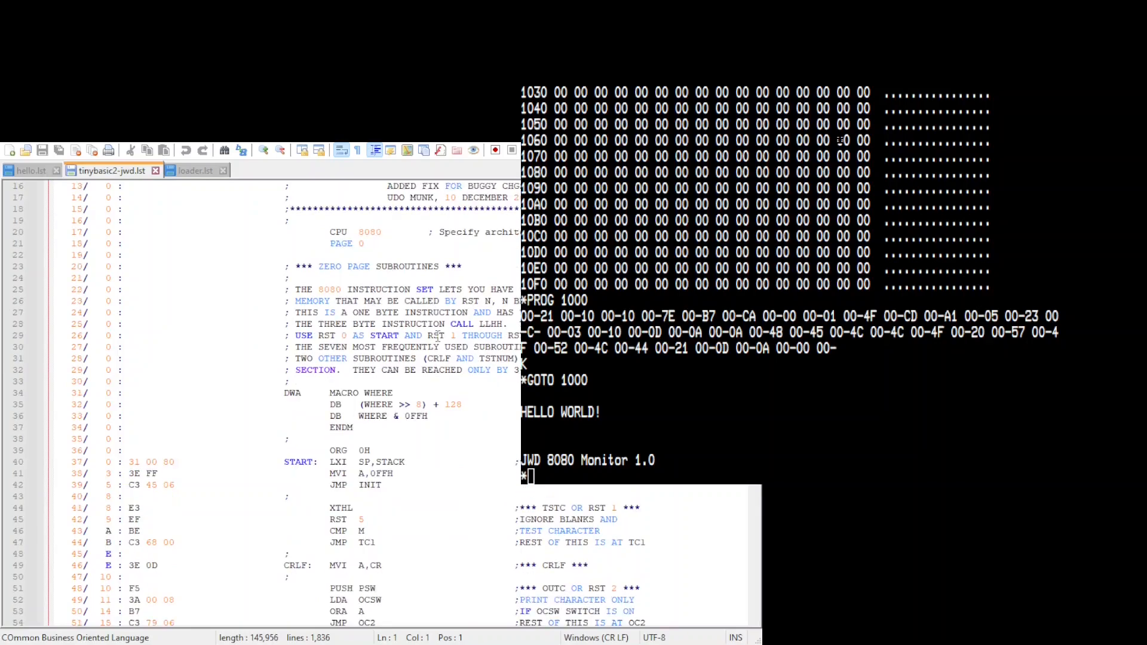
pyautogui.scroll(-3)
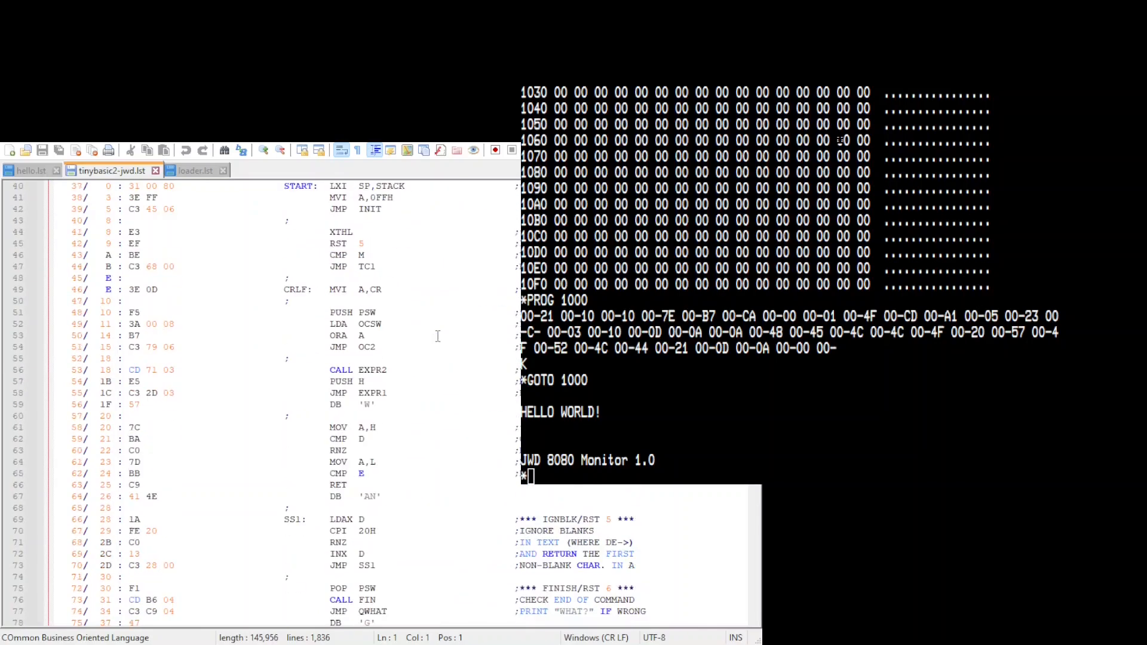
pyautogui.scroll(-3)
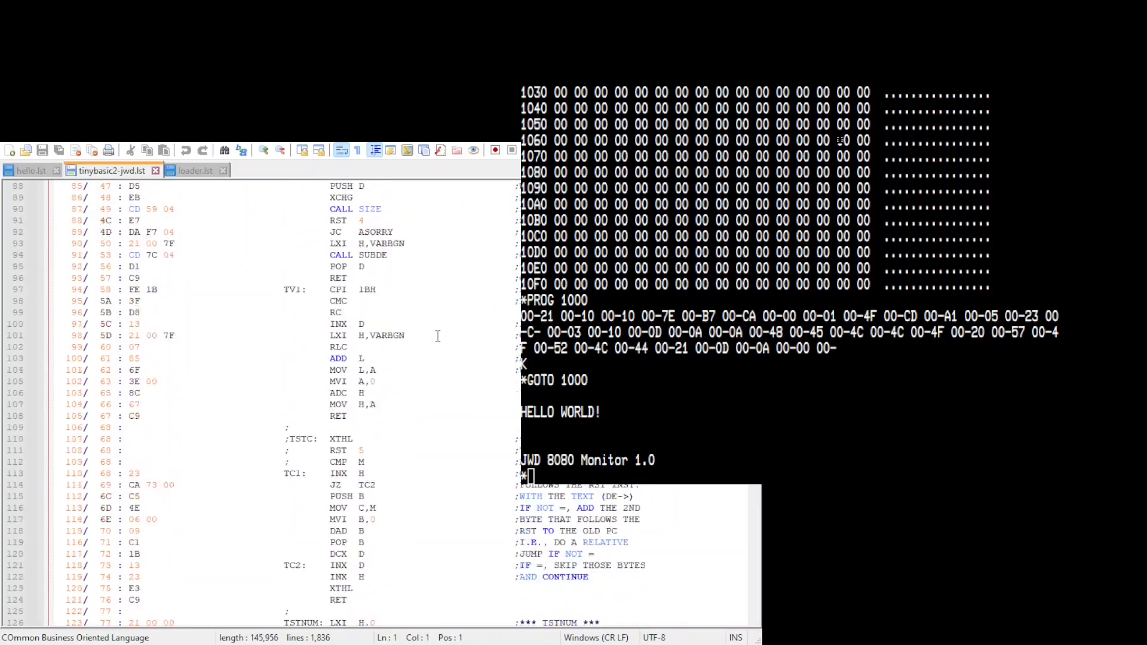
pyautogui.scroll(-3)
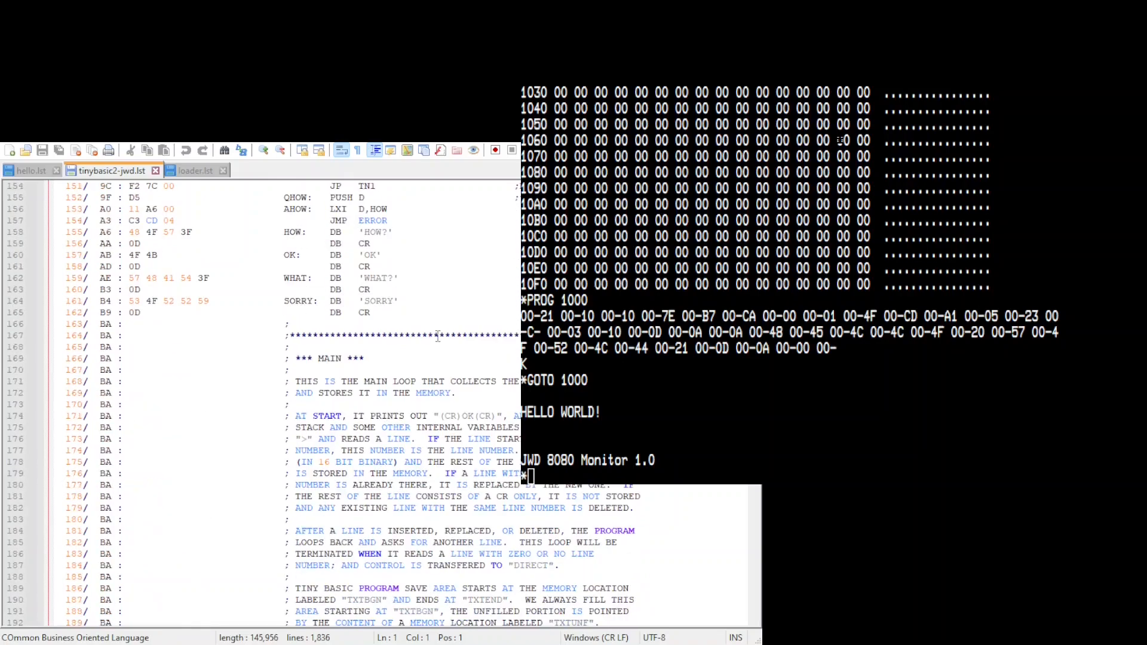
pyautogui.scroll(-3)
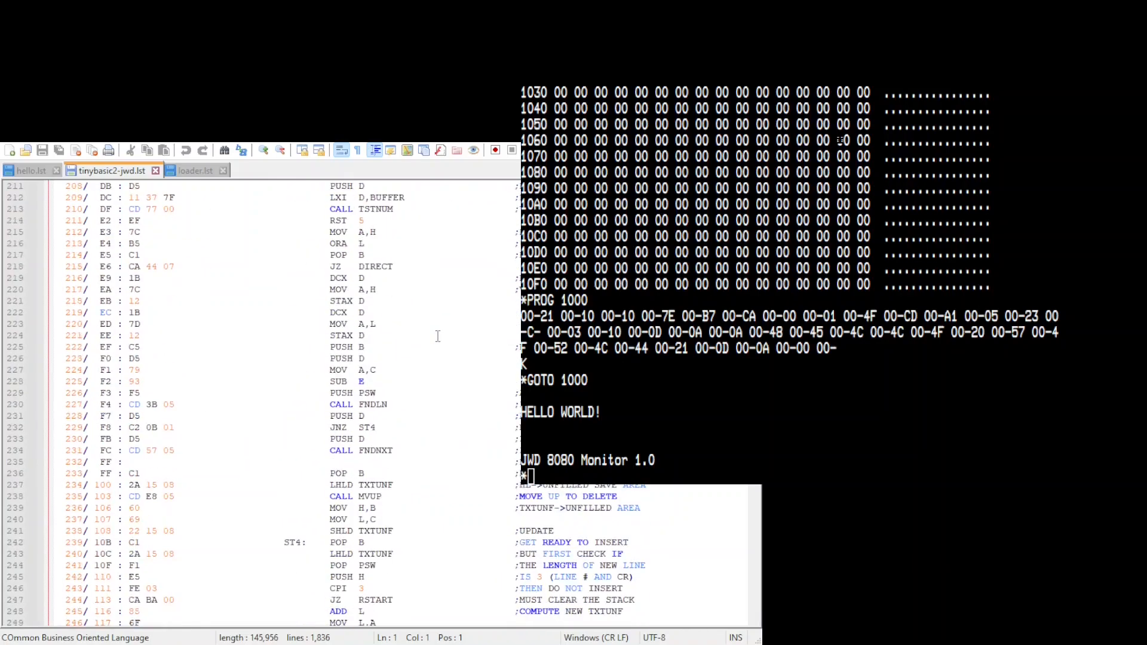
pyautogui.scroll(-3)
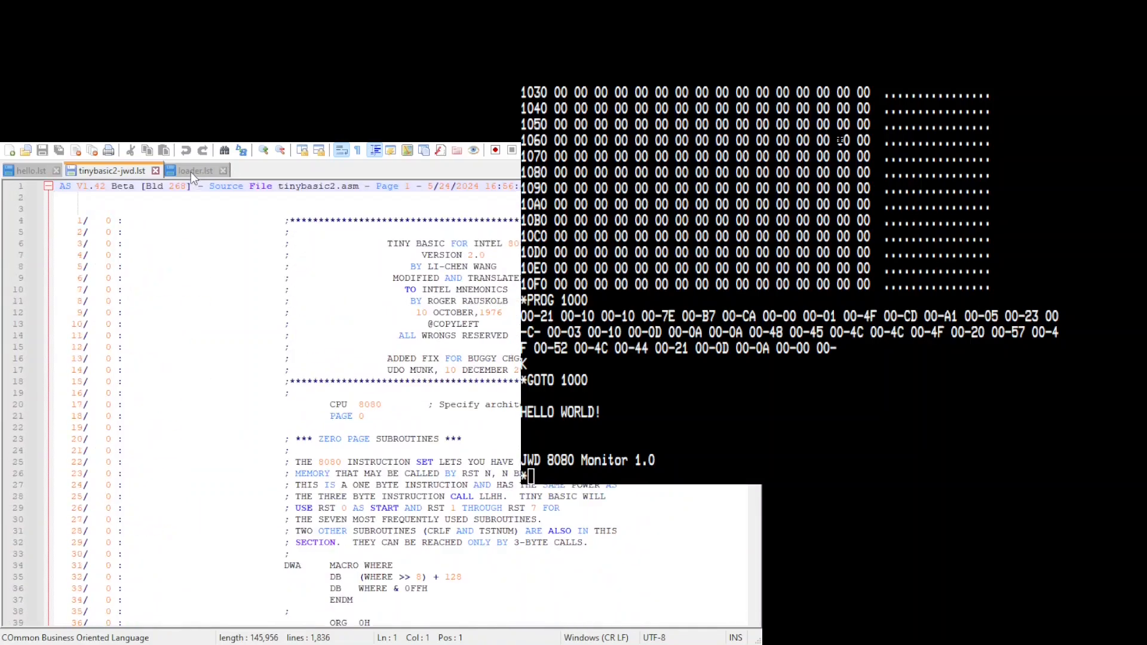
# Step: Switch back and forth between the loader.lst and tinybasic2-jwd.lst listings
pyautogui.click(196, 171)
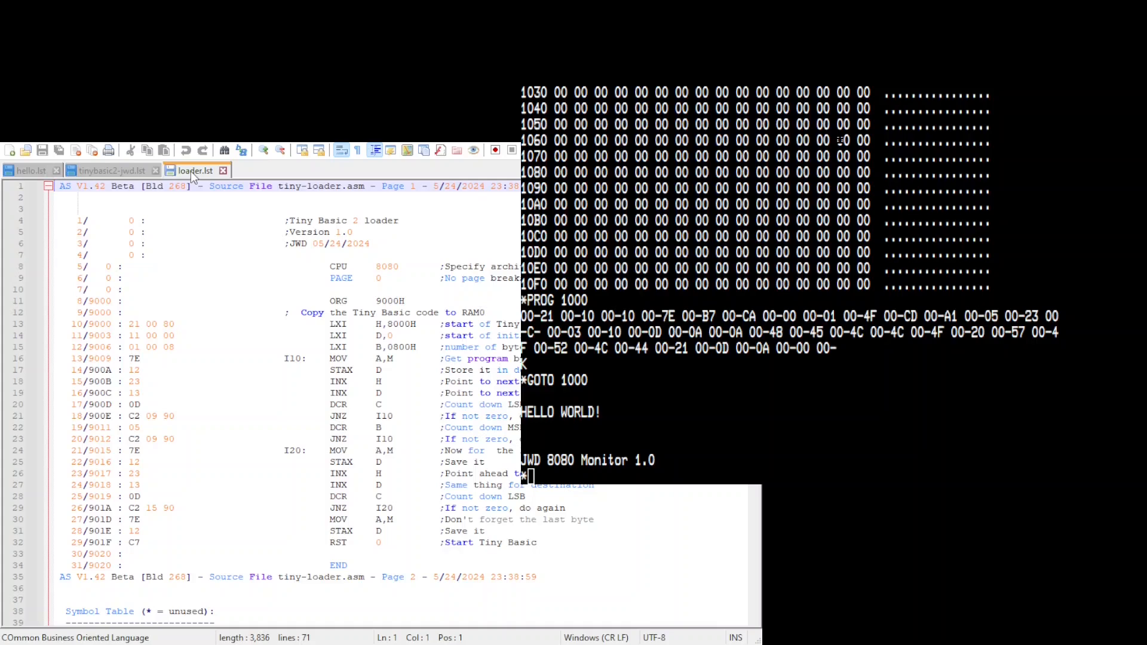
pyautogui.click(110, 170)
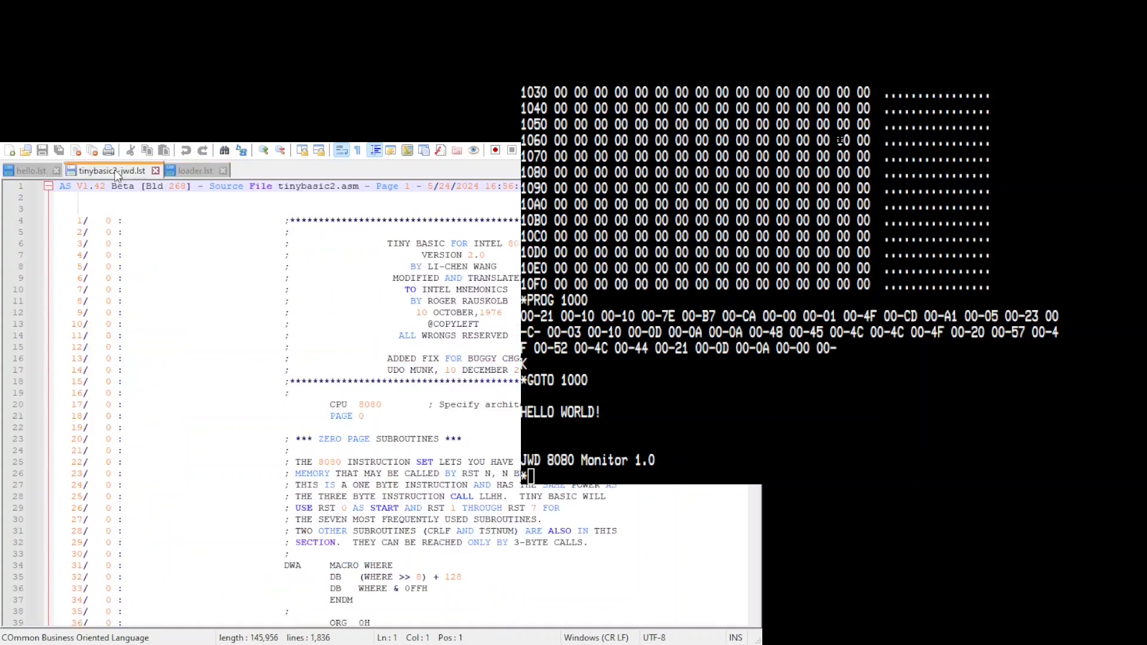
pyautogui.click(195, 170)
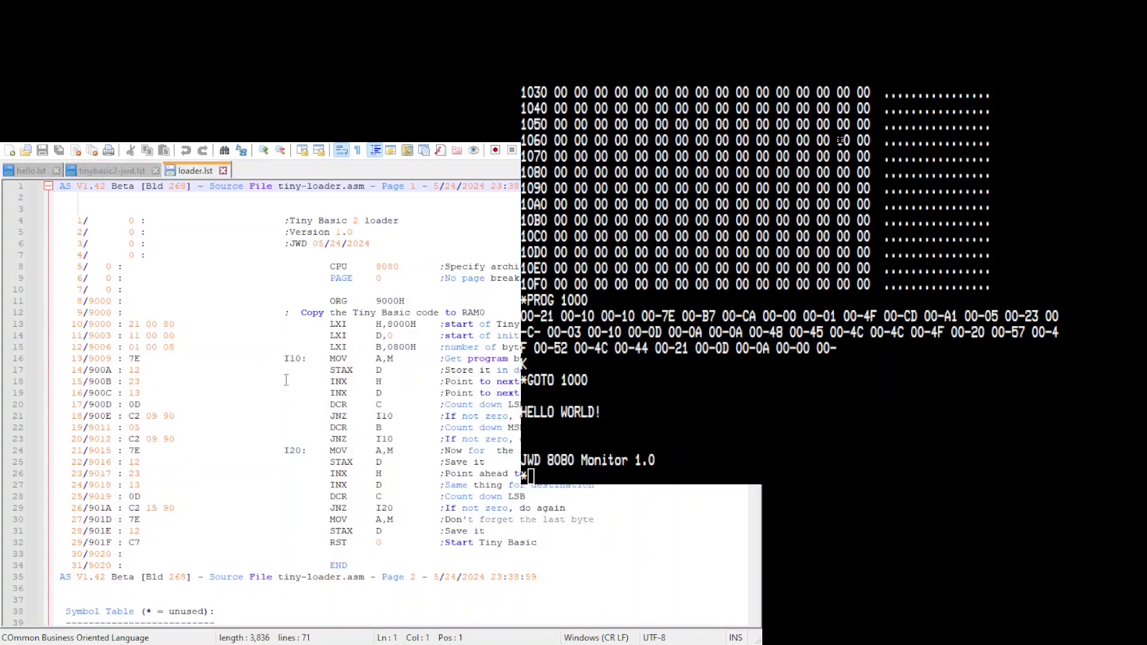
pyautogui.click(110, 170)
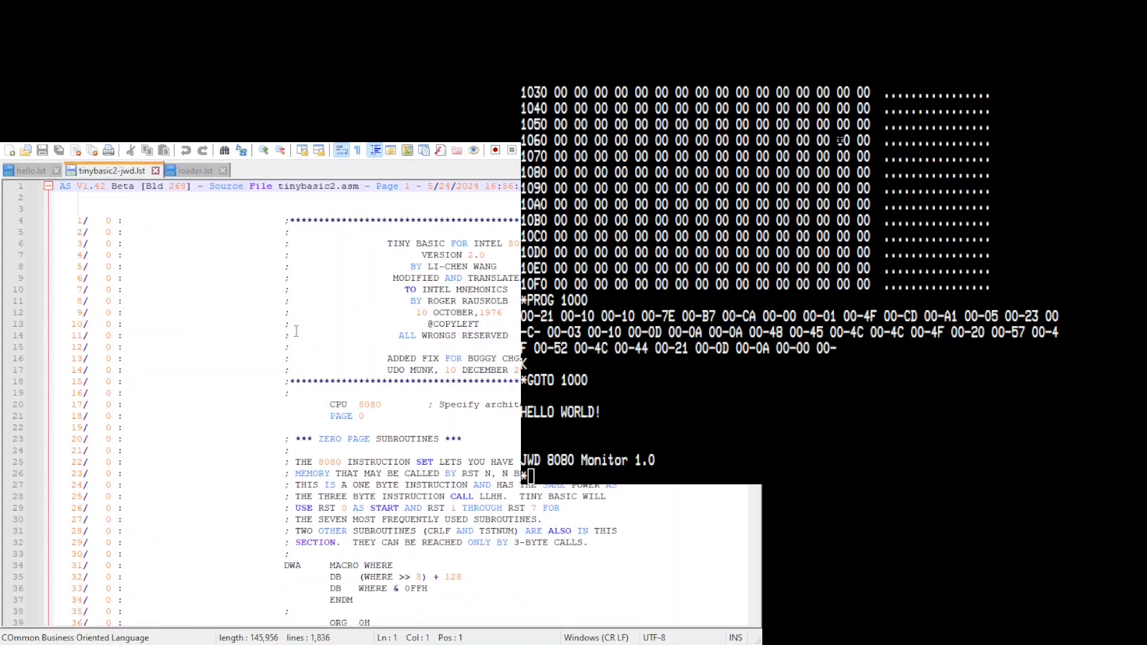
pyautogui.click(196, 170)
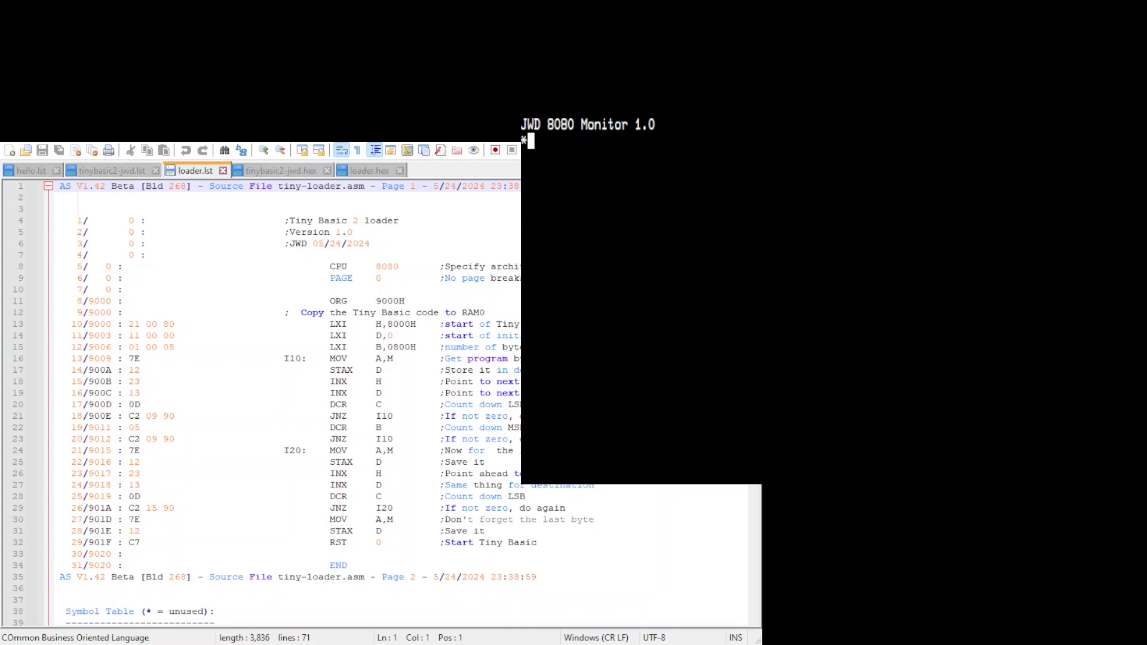
# Step: HEXLOAD the tinybasic2-jwd.hex contents into the monitor, loading records up to address 8800
pyautogui.write('HEXLOAD')
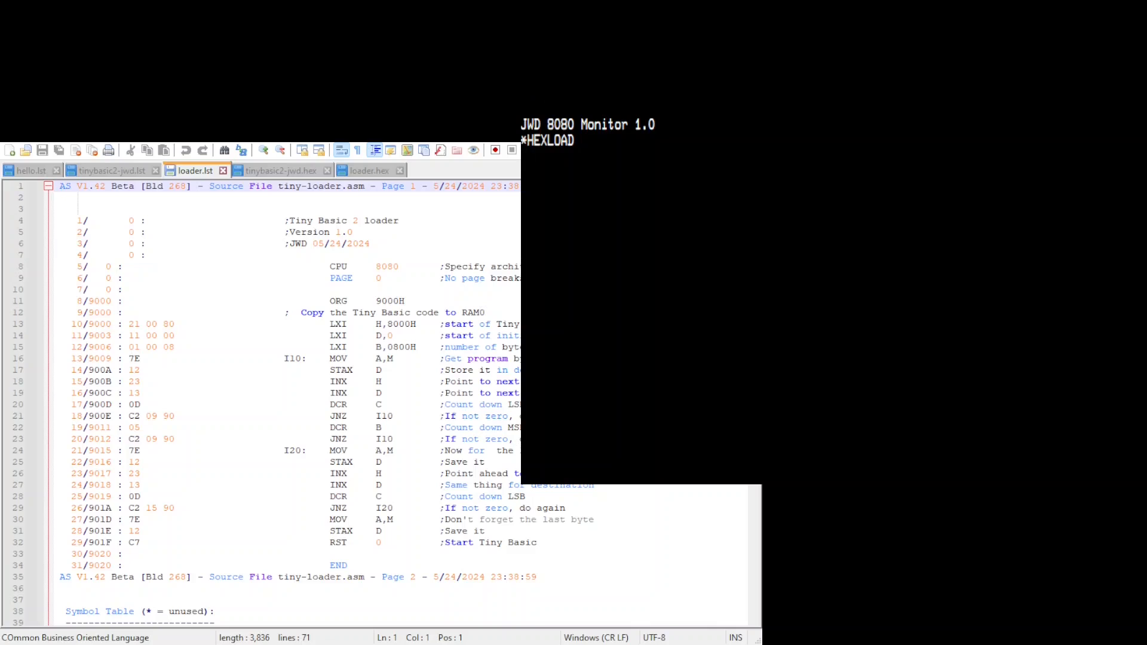
pyautogui.click(280, 170)
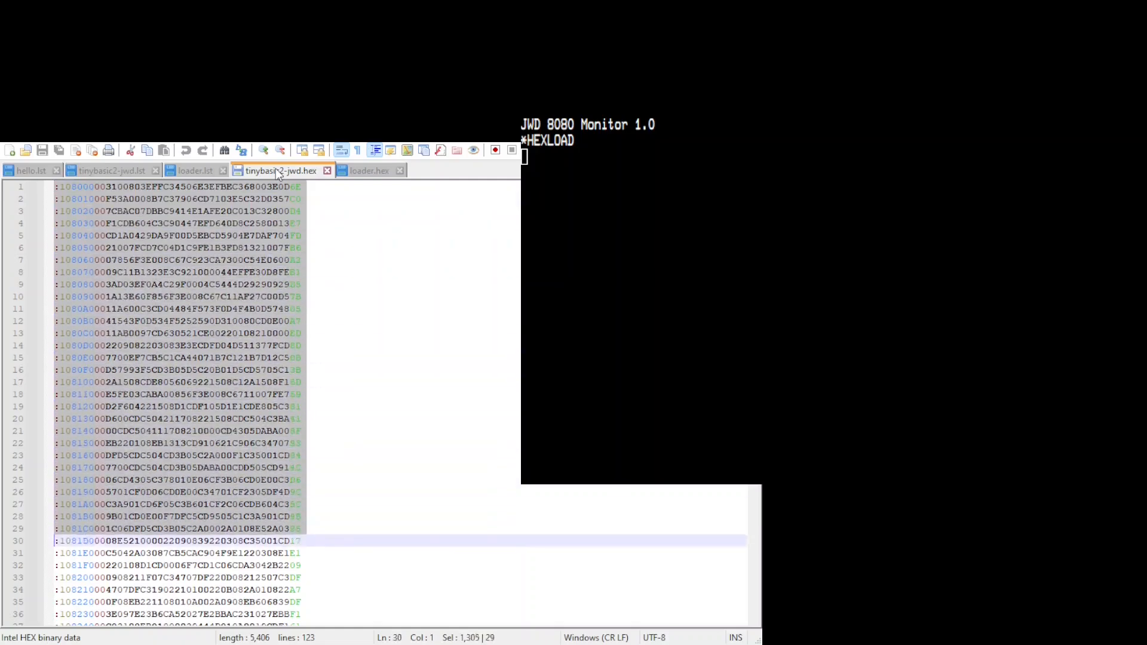
pyautogui.scroll(-3)
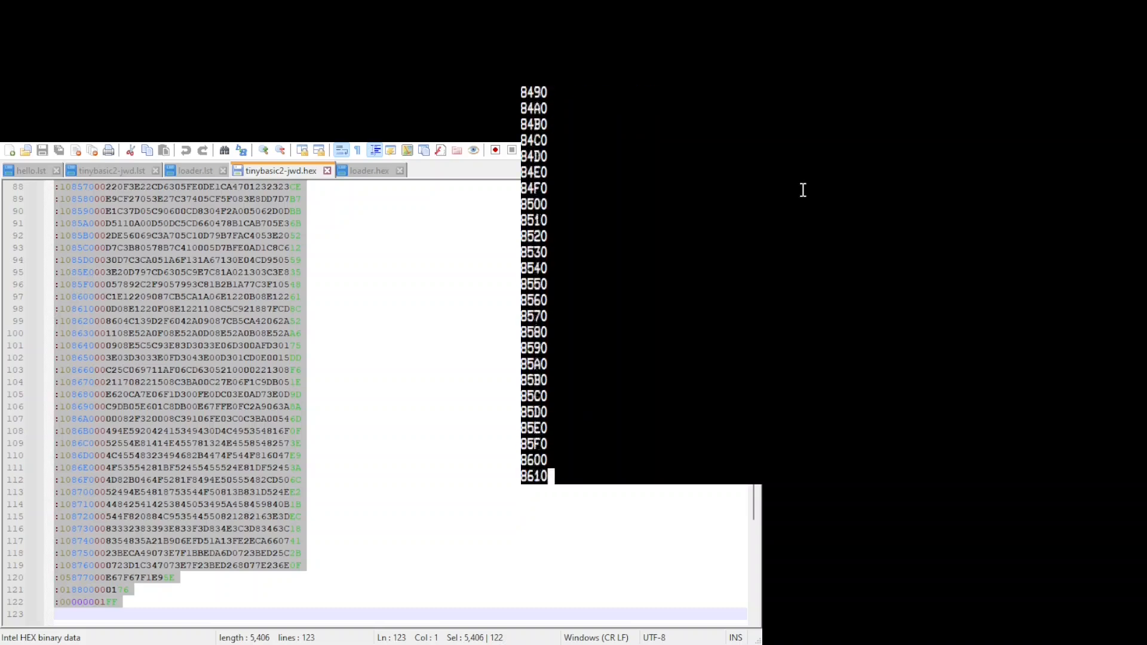
pyautogui.scroll(-3)
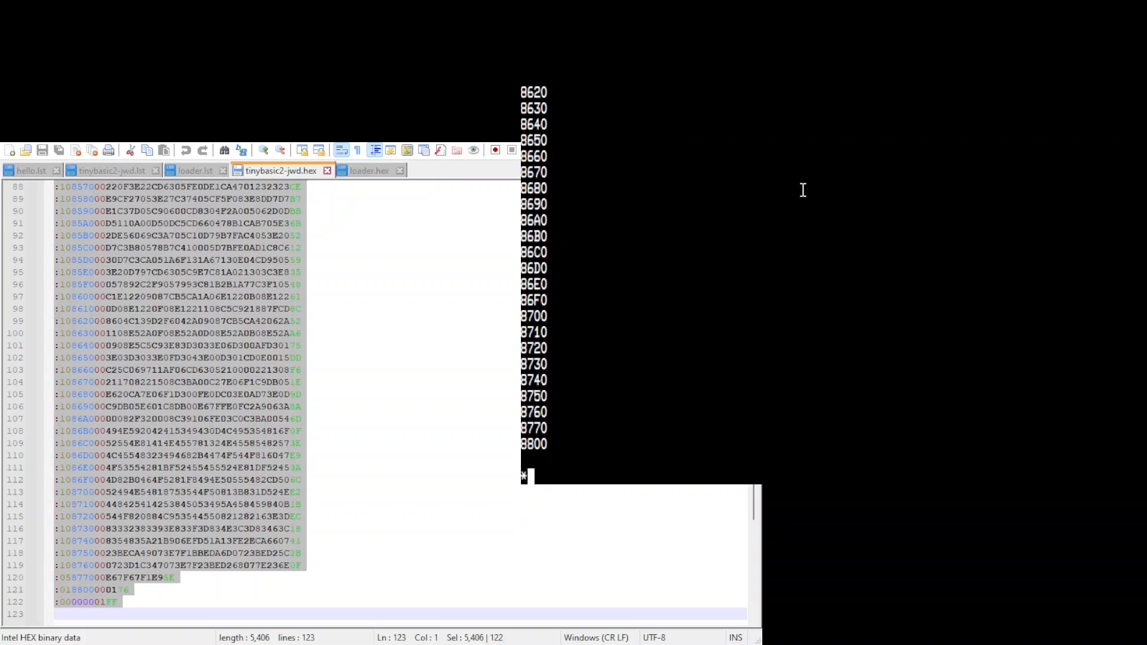
# Step: Load loader.hex at 9000 and run GOTO 9000 so Tiny BASIC shows OK
pyautogui.click(369, 170)
pyautogui.write('HEXLOAD')
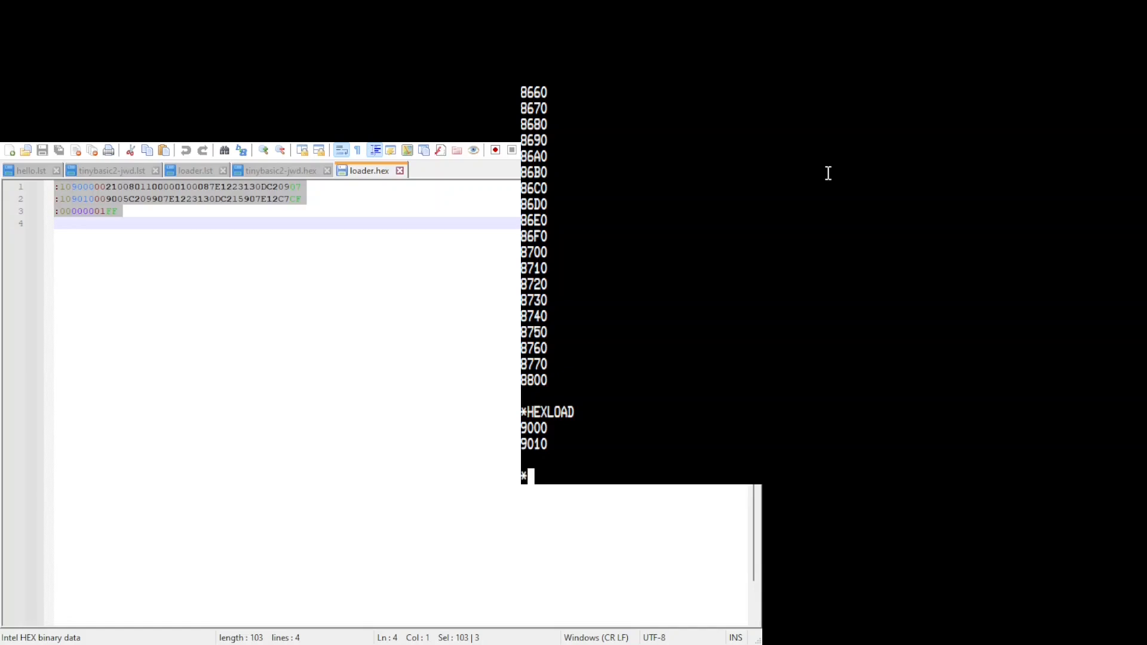
pyautogui.write('GOTO')
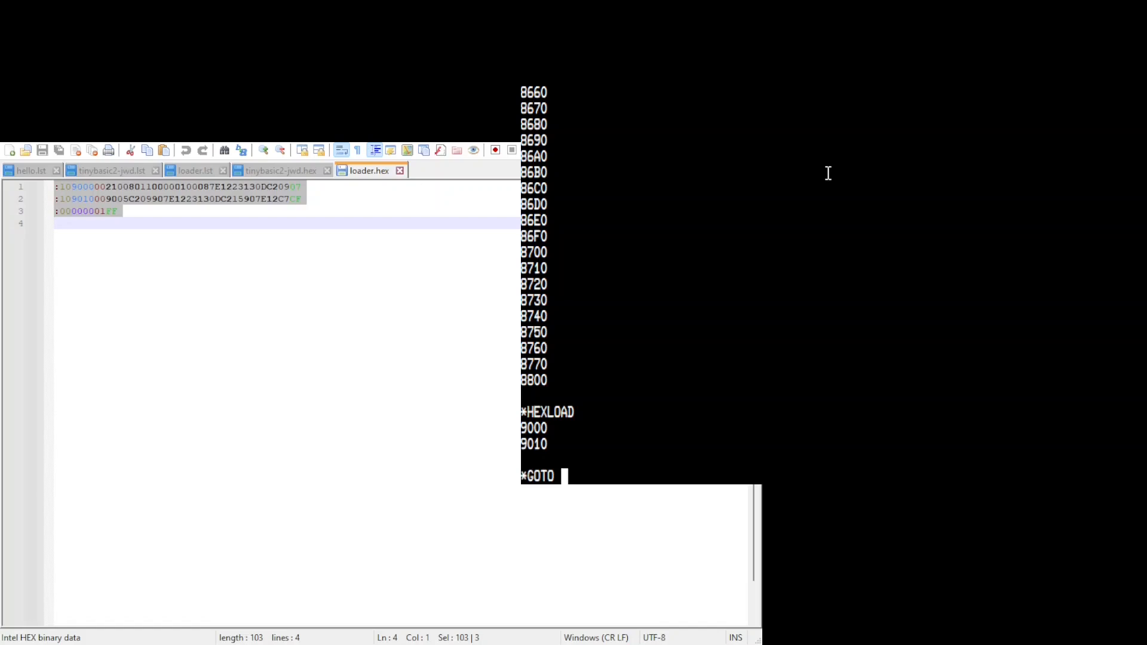
pyautogui.write('90')
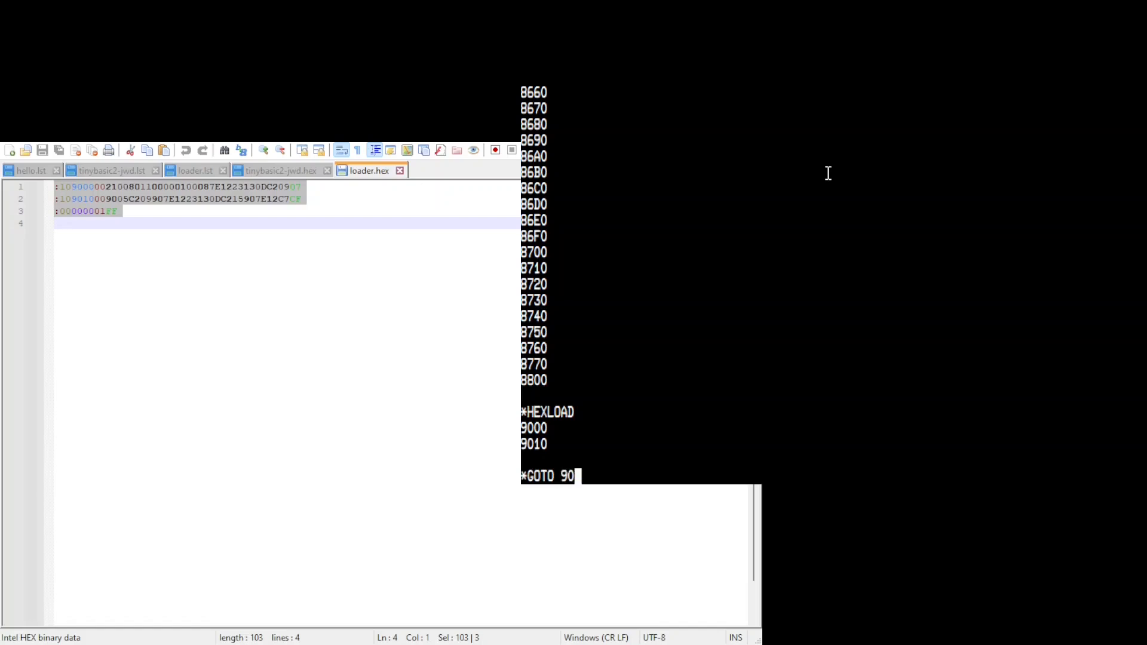
pyautogui.write('0')
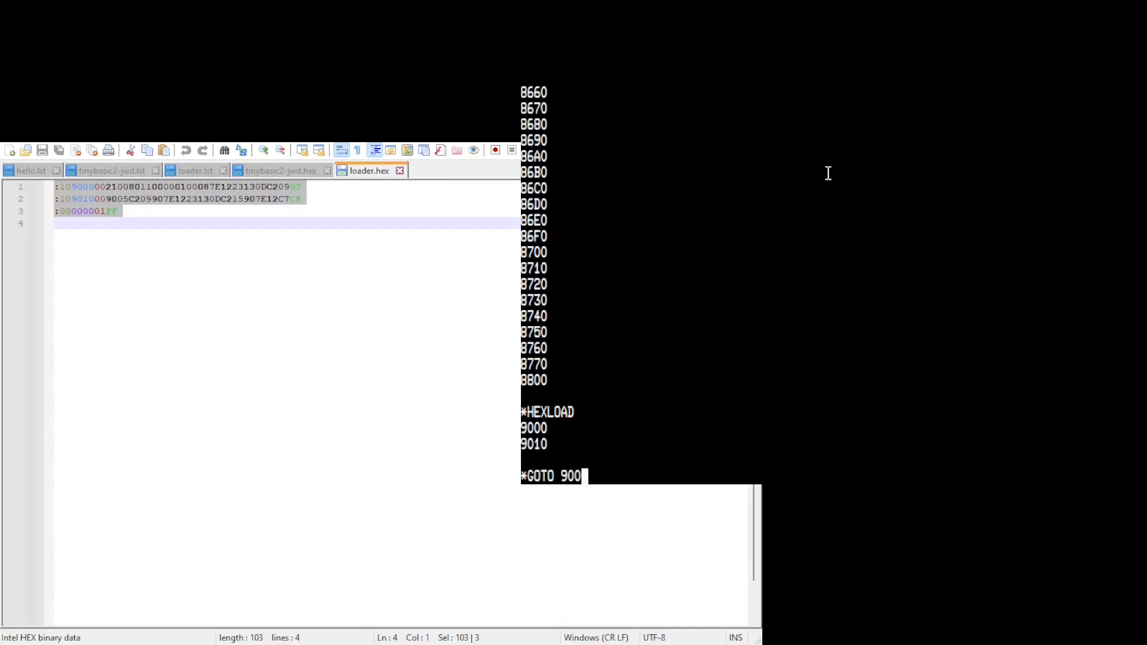
pyautogui.press('Return')
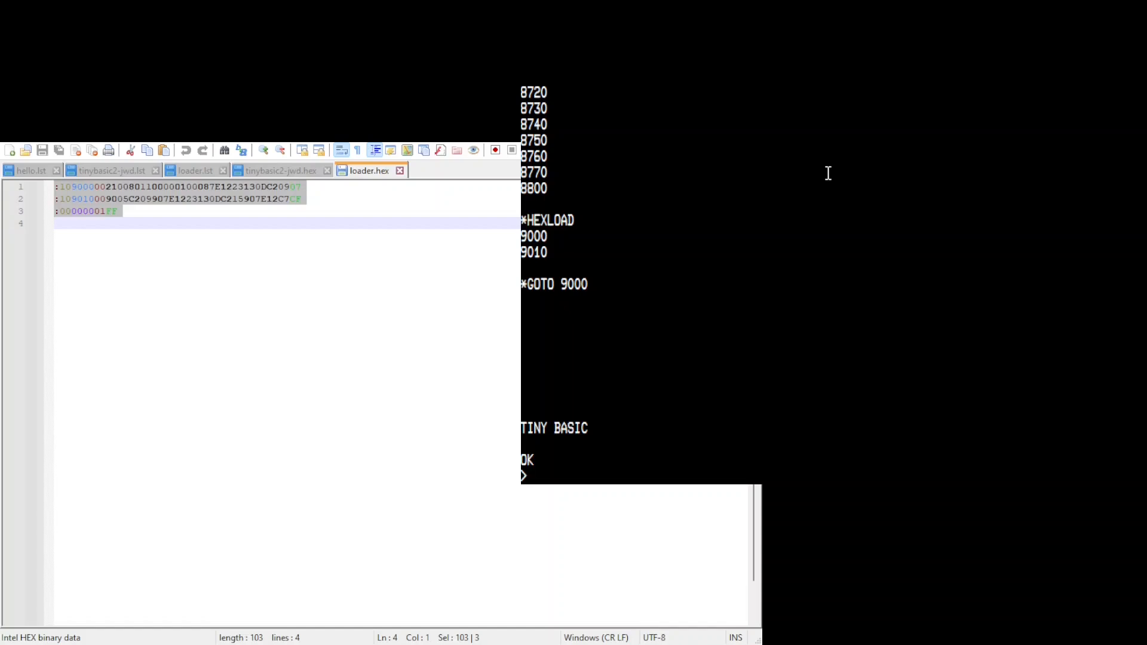
# Step: Enter 10 FOR N=1 TO 10, 20 PRINT N;, 30 NEXT N, then RUN it
pyautogui.write('10')
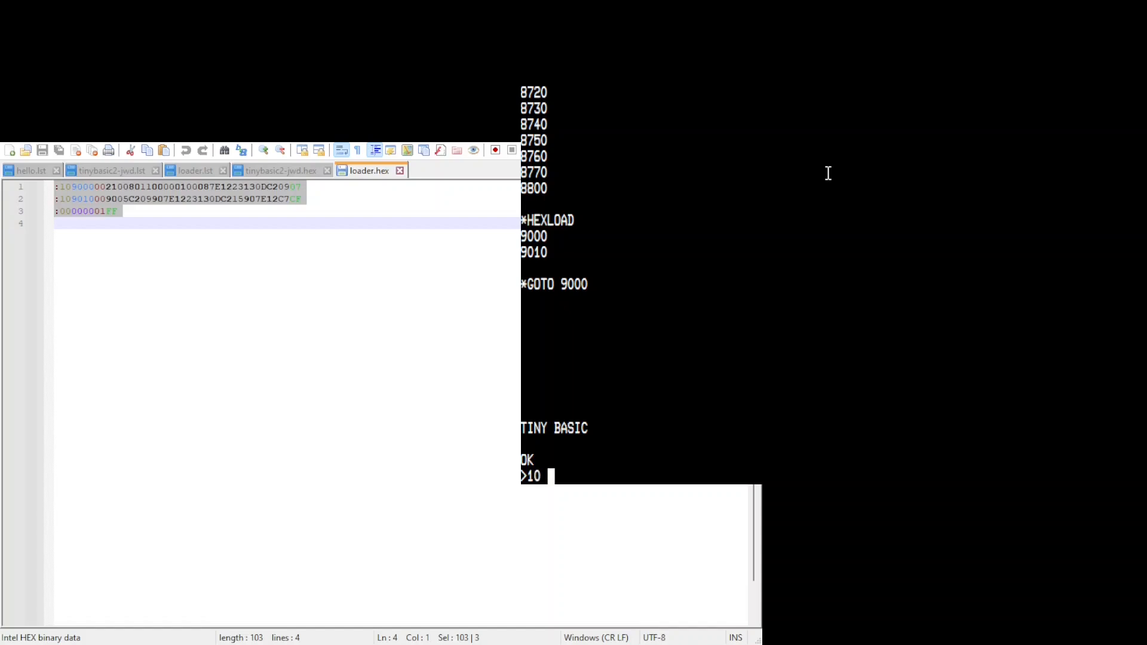
pyautogui.write('FOR N=1')
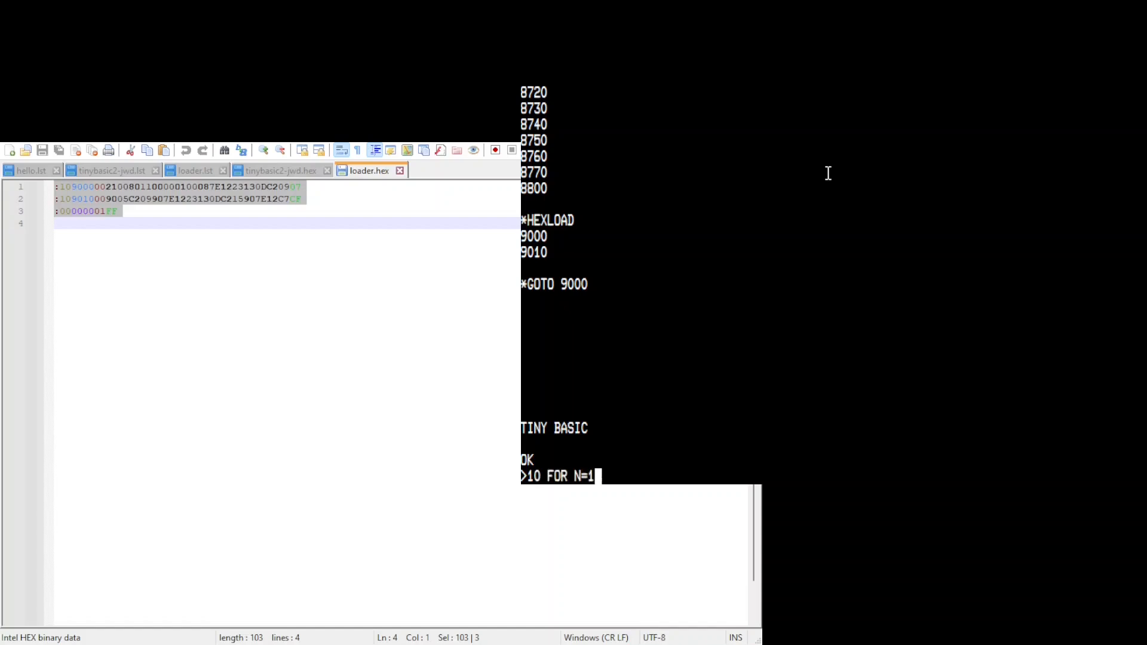
pyautogui.write('TO 10')
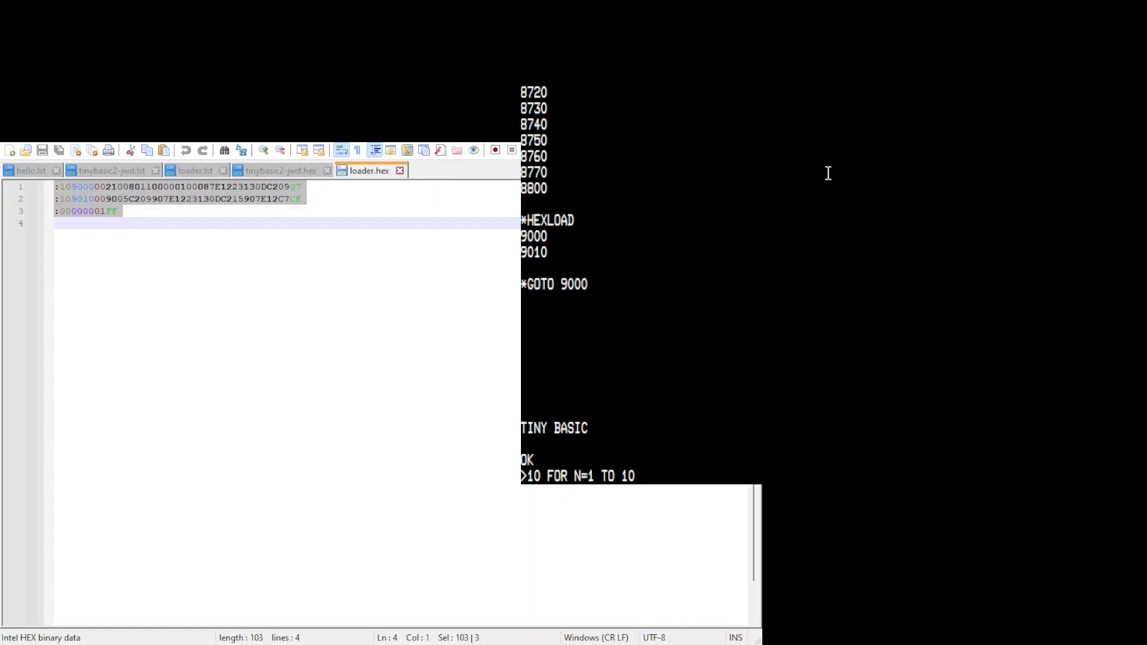
pyautogui.write('20 PRIN')
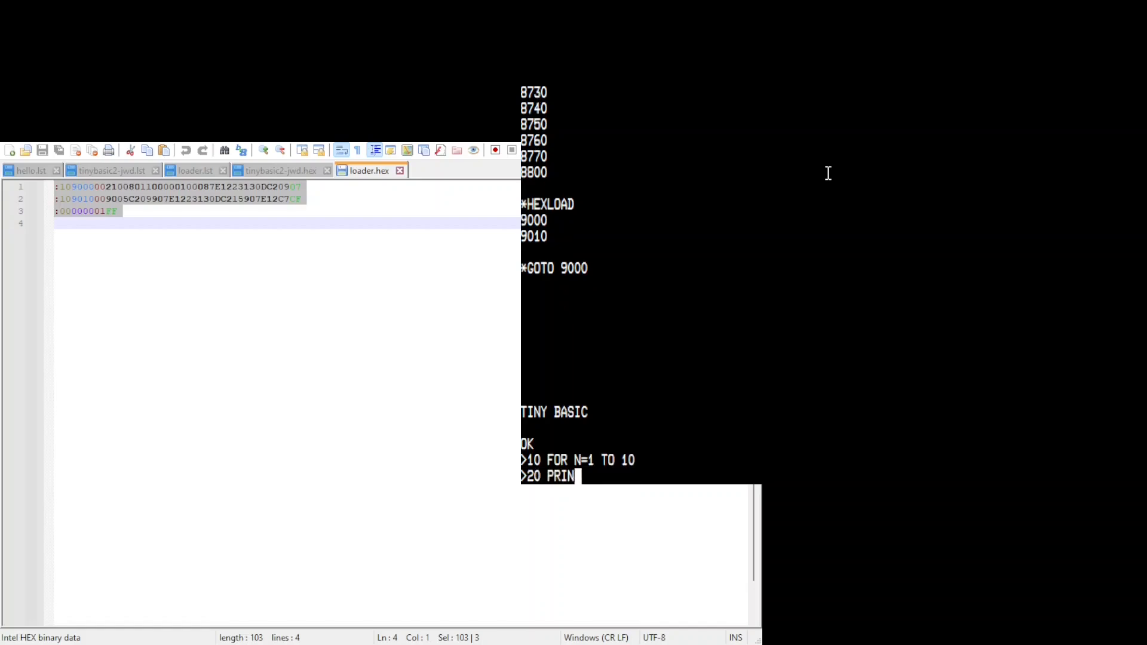
pyautogui.write('T N;')
pyautogui.write('30')
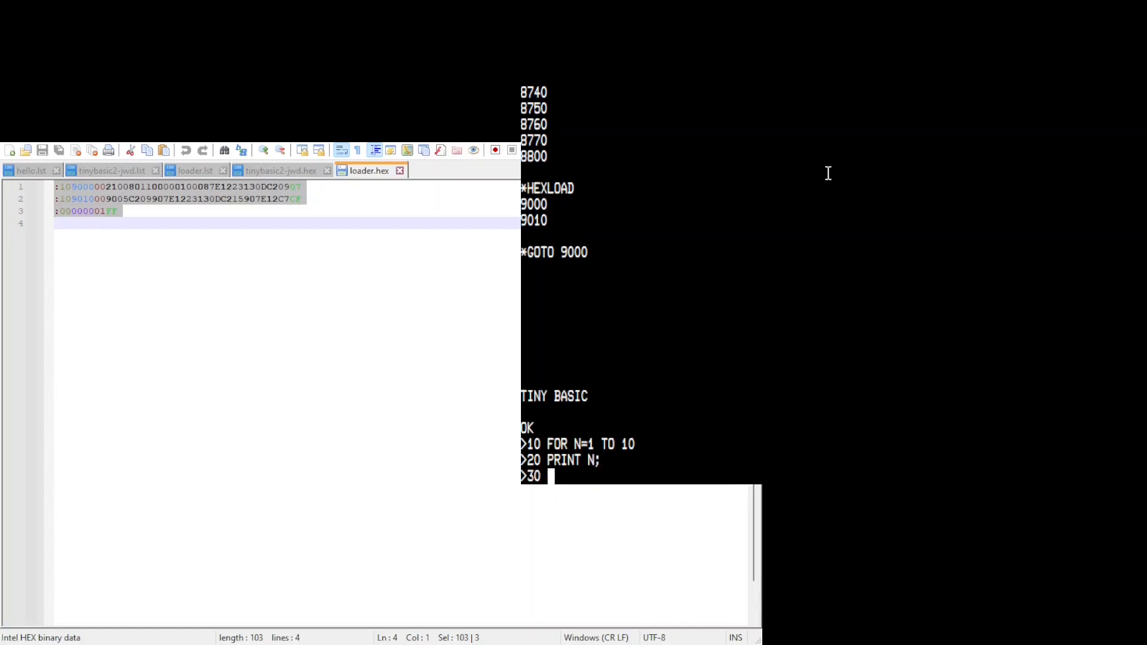
pyautogui.write('NEXT N')
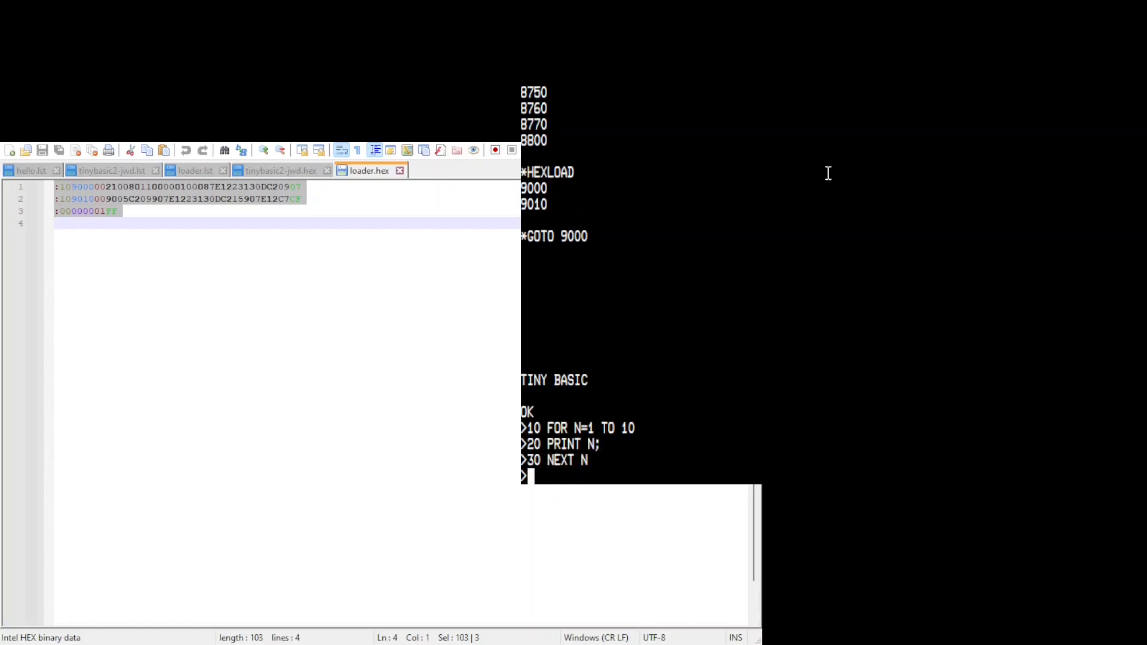
pyautogui.write('RUN')
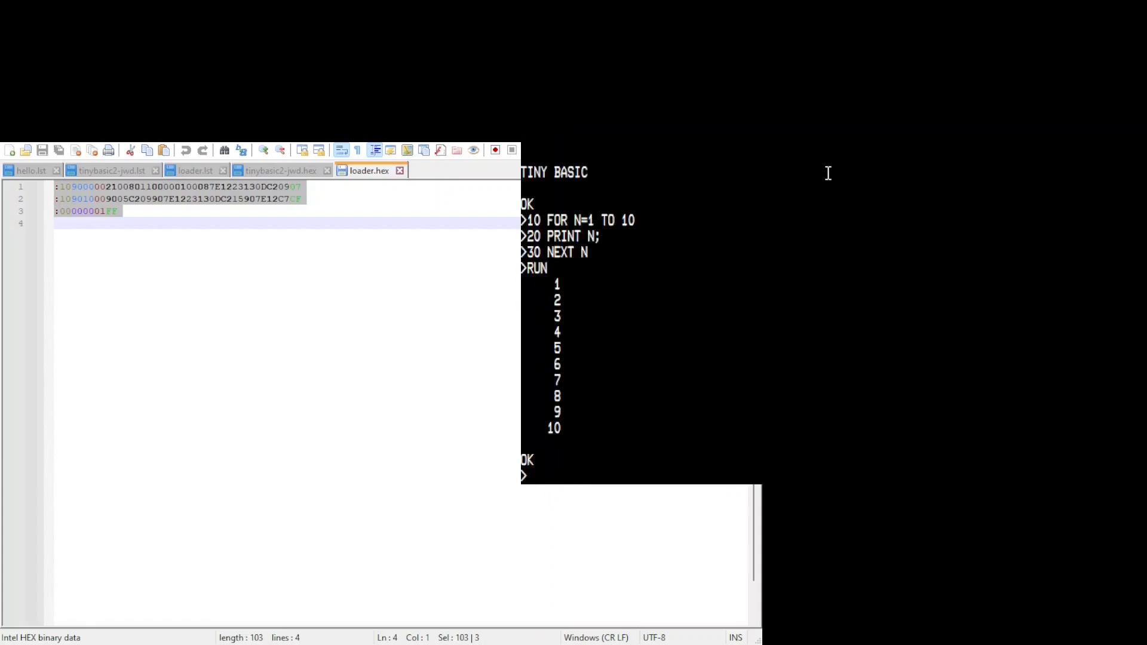